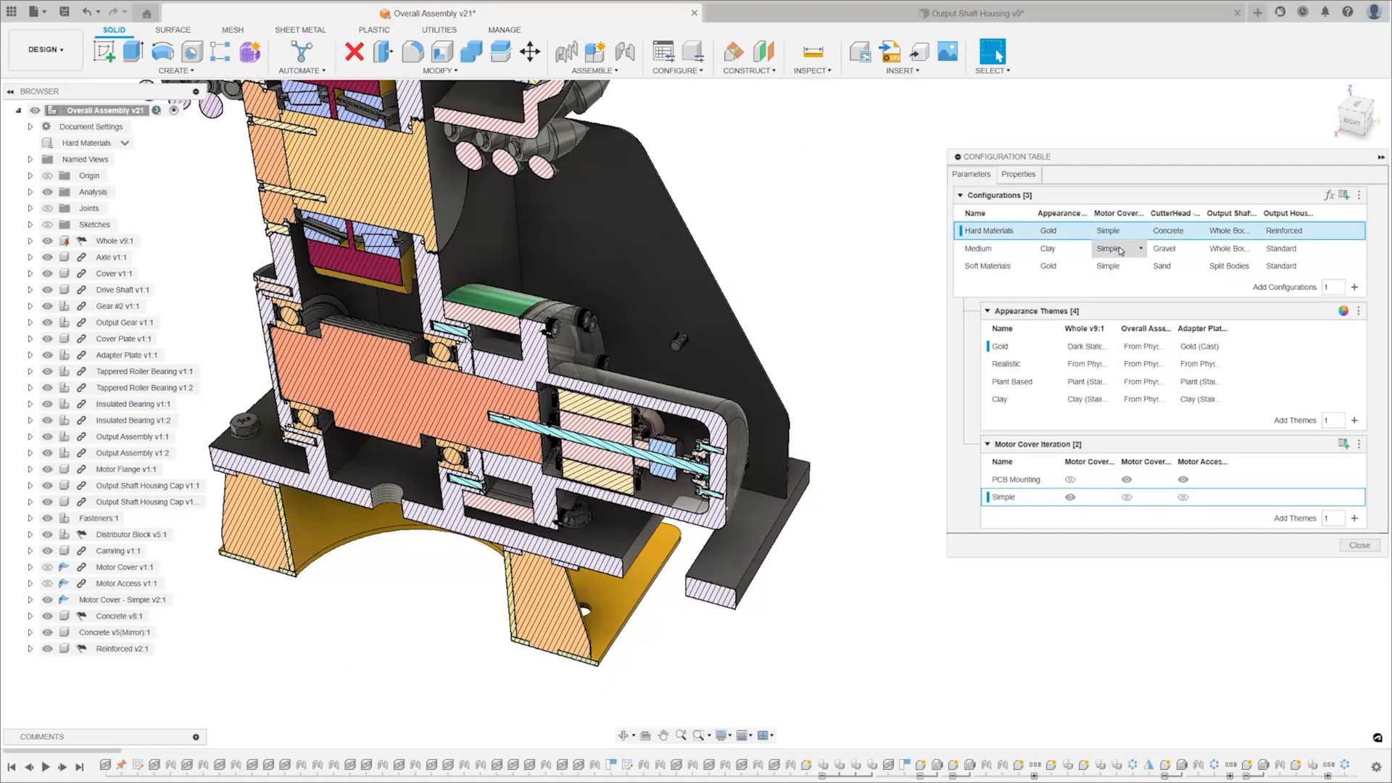
- Assign the PCB Mounting motor cover iteration to the Hard Materials configuration
click(1118, 230)
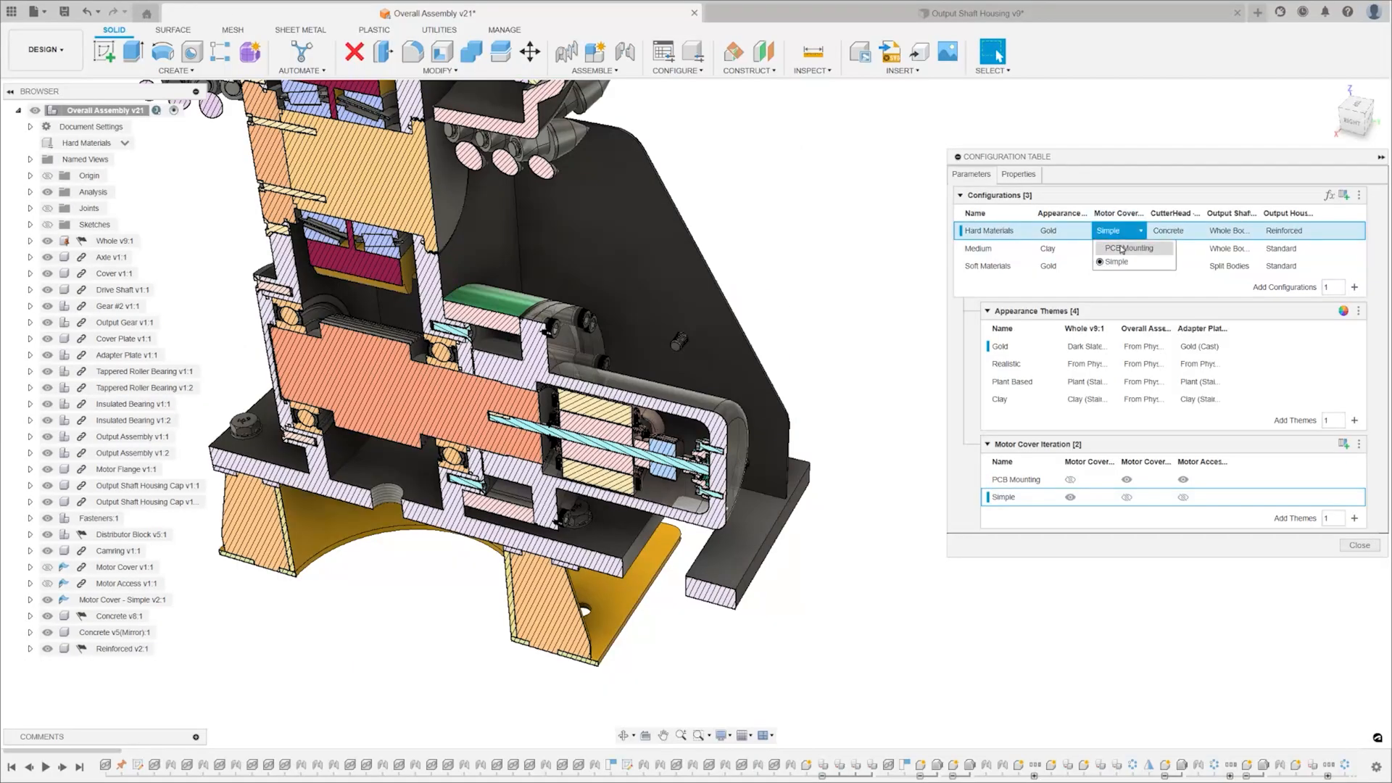
click(1129, 248)
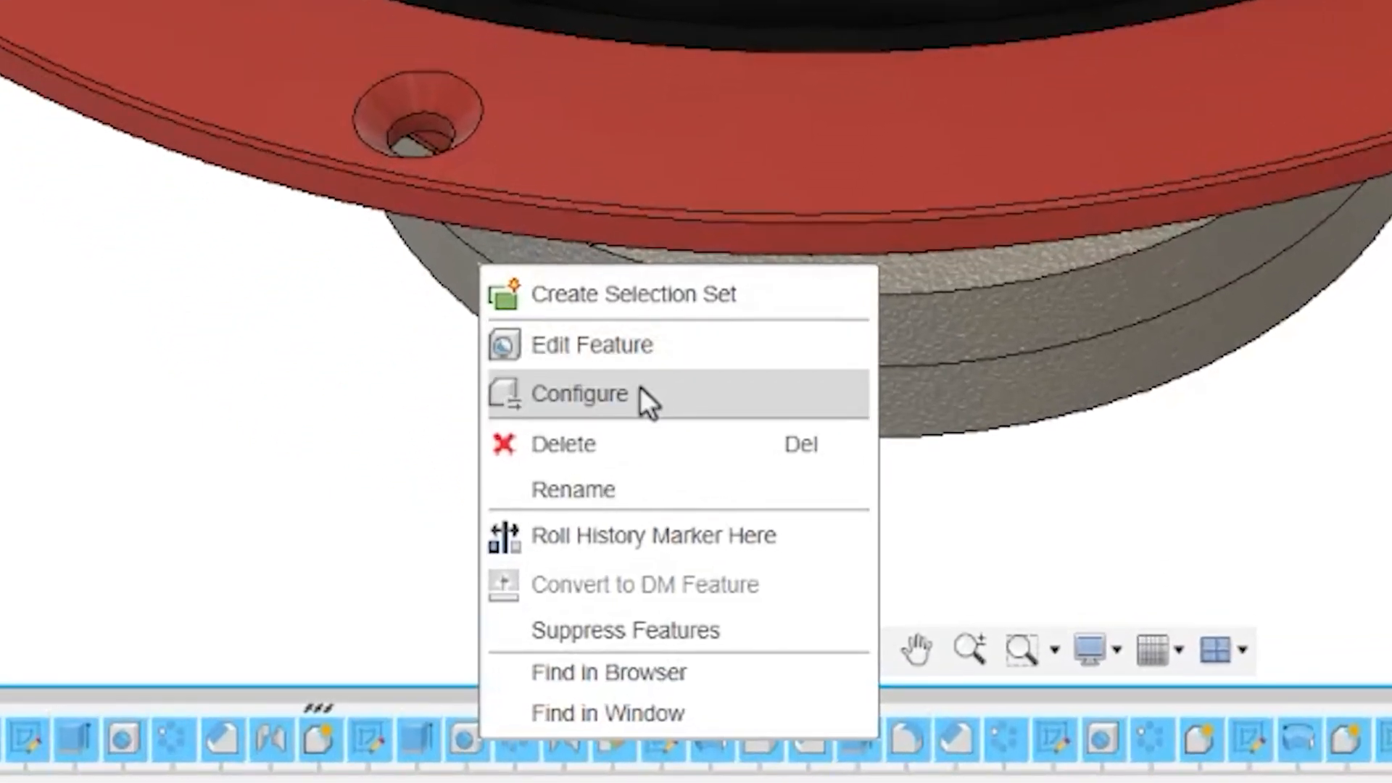
- Make the speaker feature configurable, show the 6 Inch Woofer drawing, then open Main Assembly
click(578, 393)
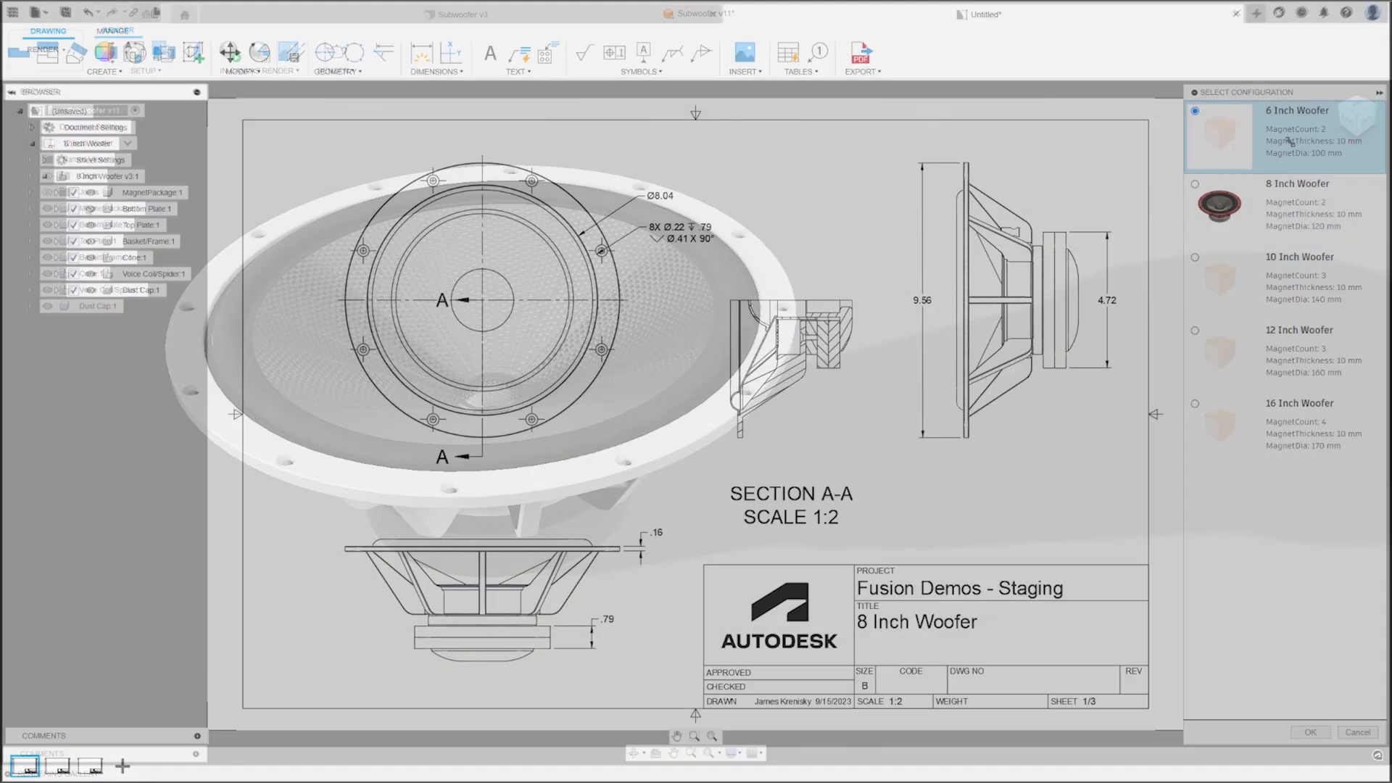
click(1309, 732)
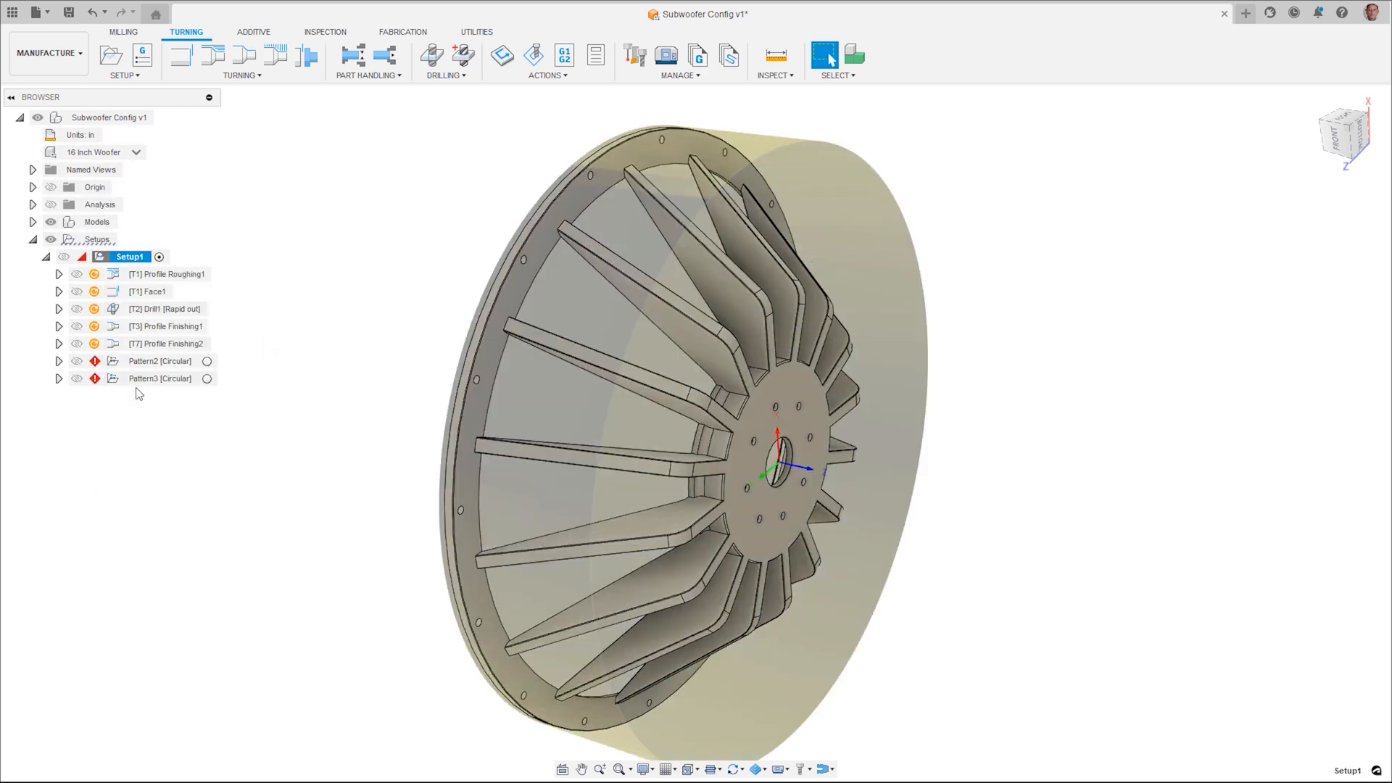
click(159, 361)
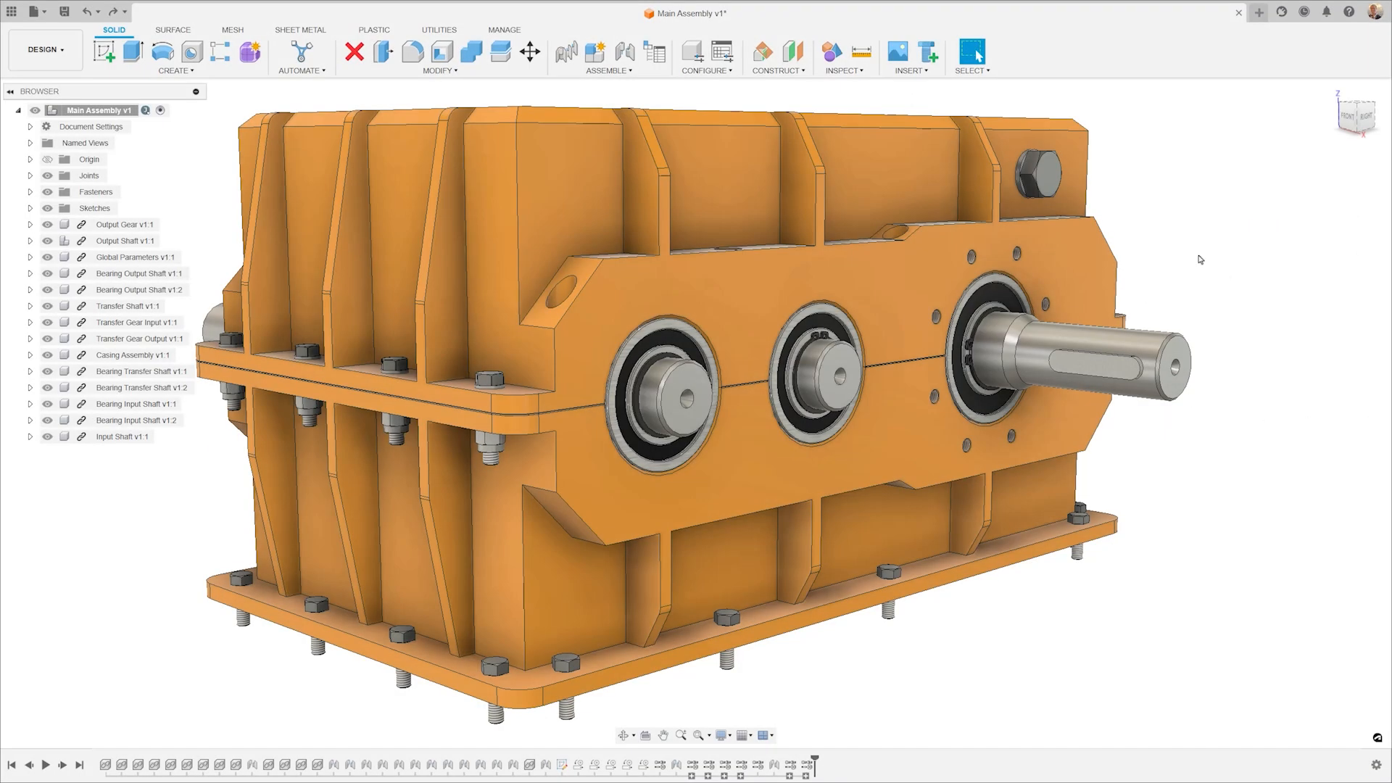
- Replace the base-plate fastener group with drilled forged socket head cap screws
click(807, 764)
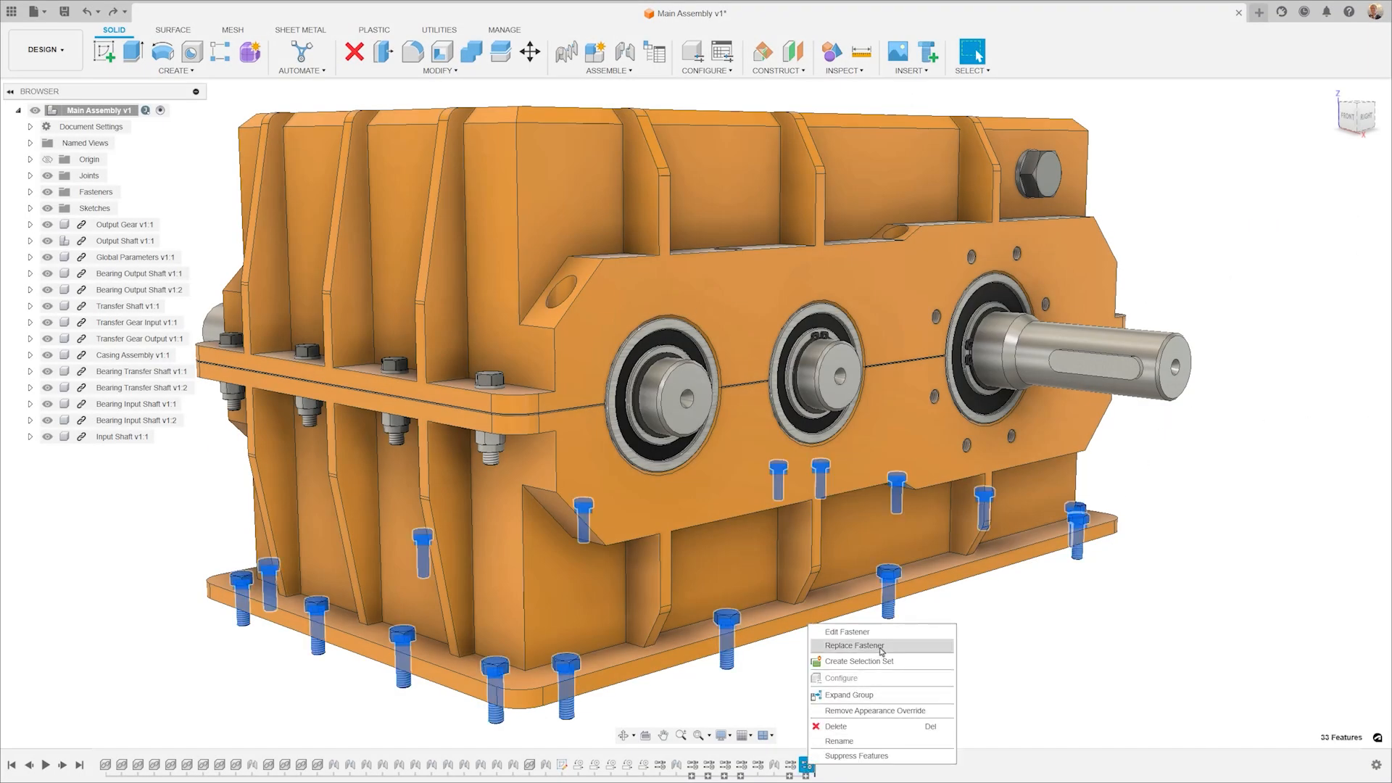
click(854, 646)
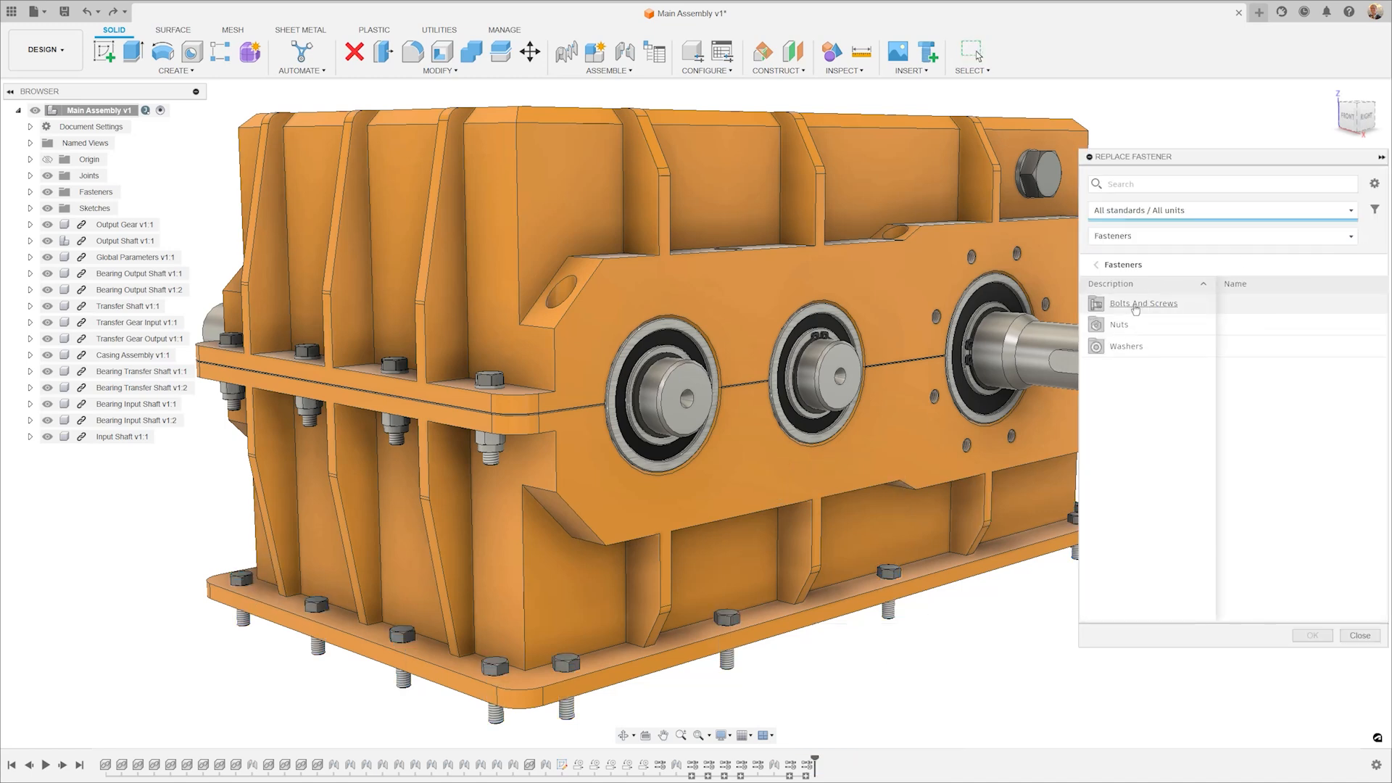
click(1143, 303)
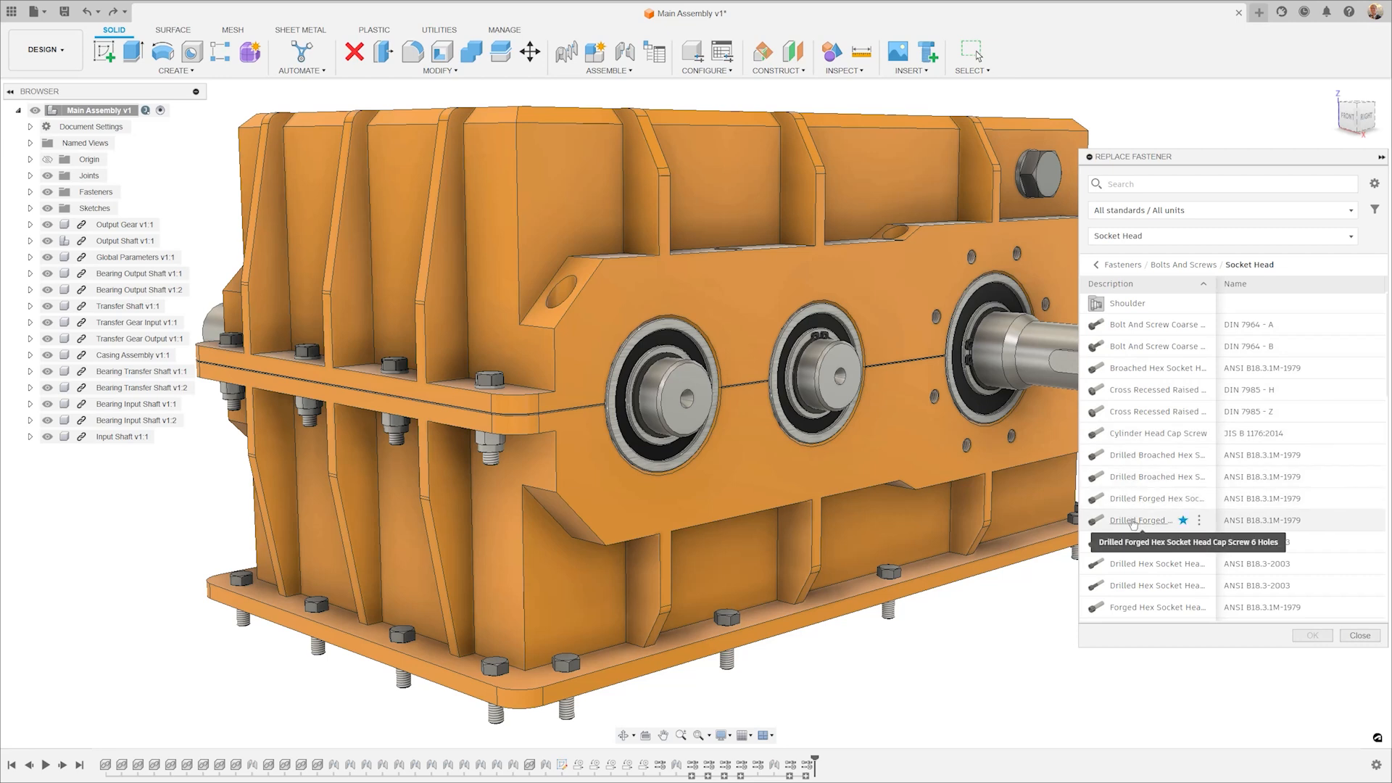
click(1146, 520)
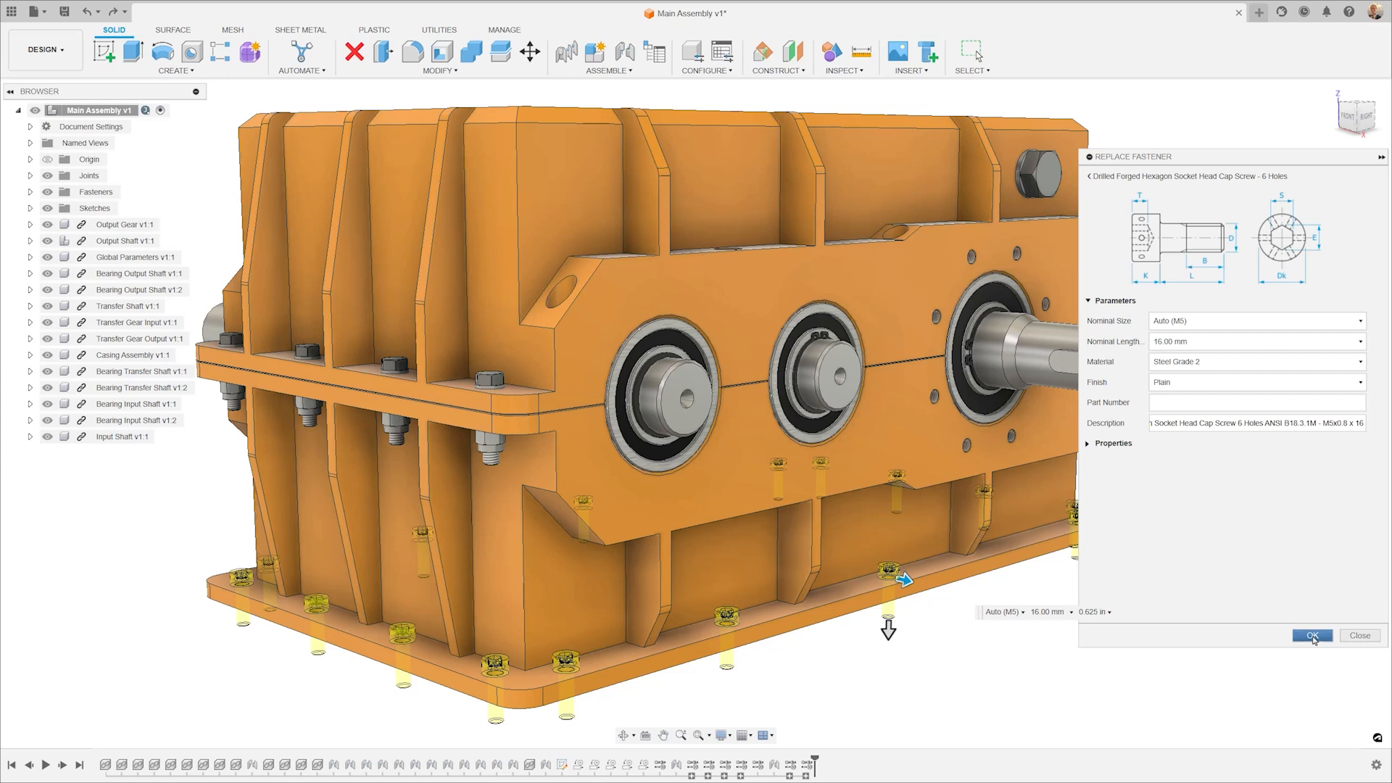
click(1312, 636)
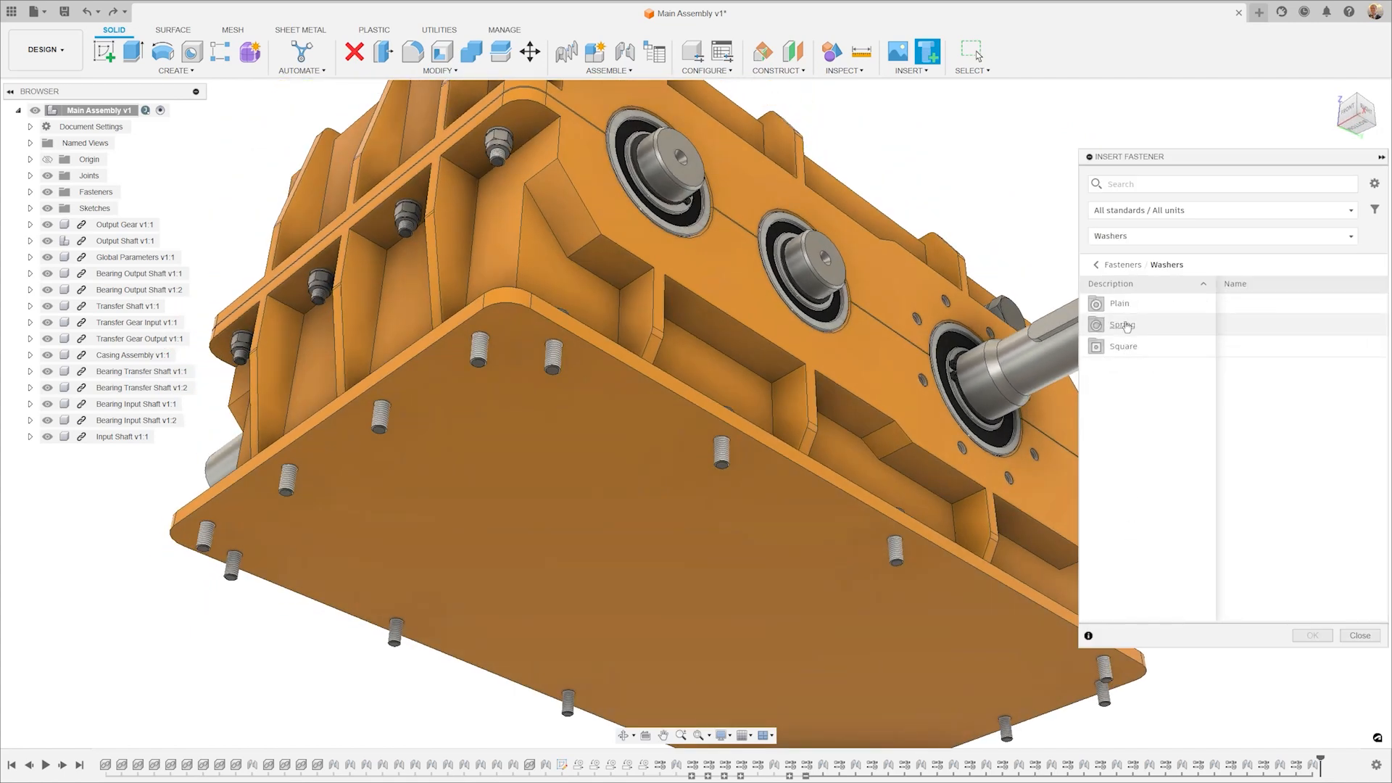
- Pick conical spring washers for the base screws, then switch to the Industrial Framing Nailer
click(1123, 324)
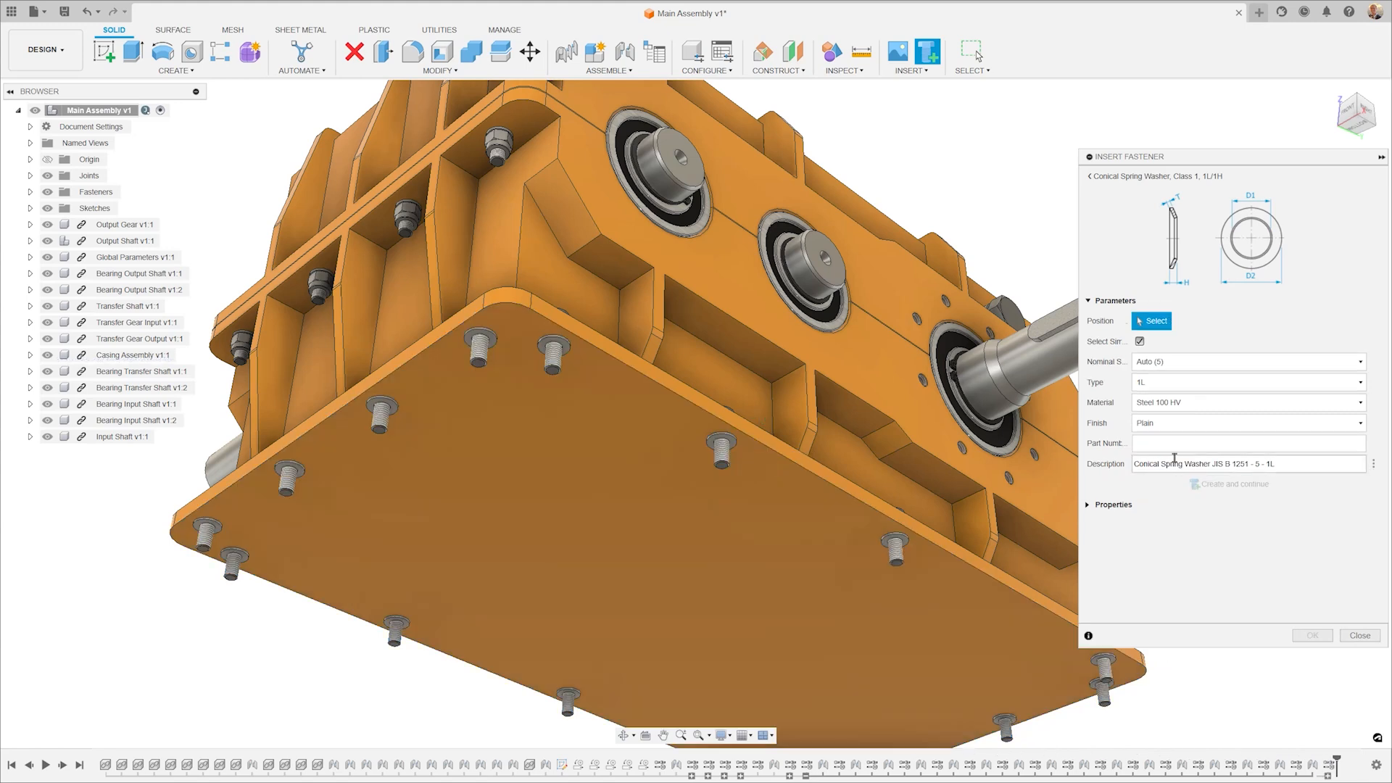
click(1091, 175)
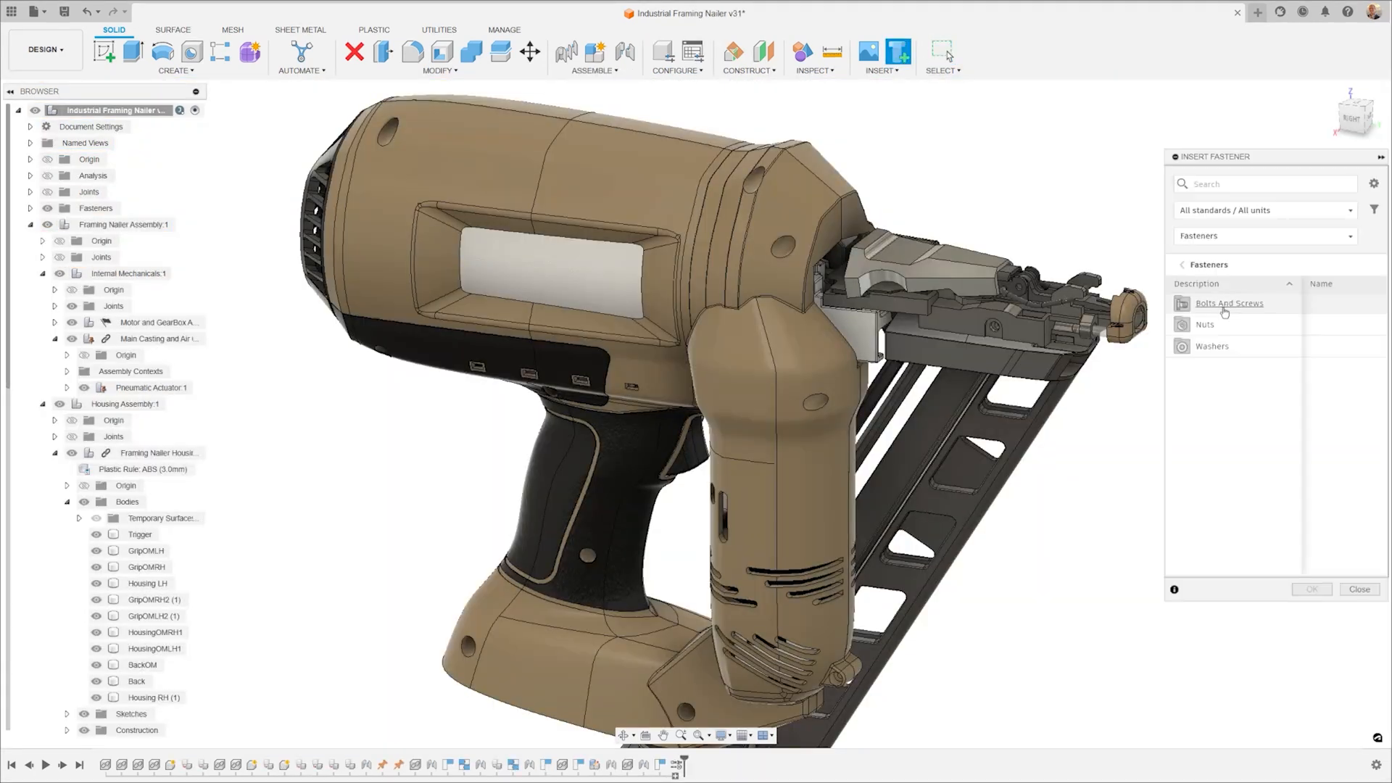
- Choose the Cylinder Head Cap Screw under Bolts And Screws > Socket Head
click(1229, 303)
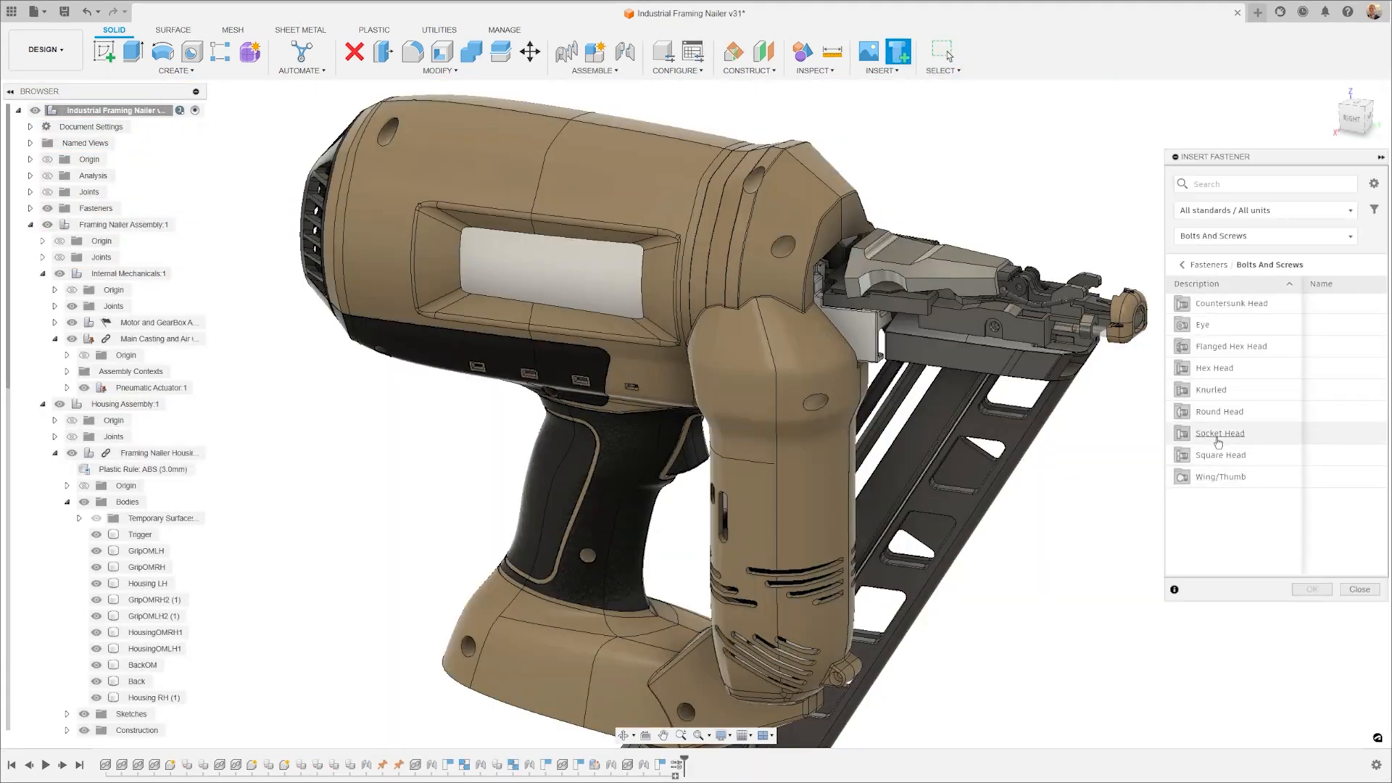
click(1218, 434)
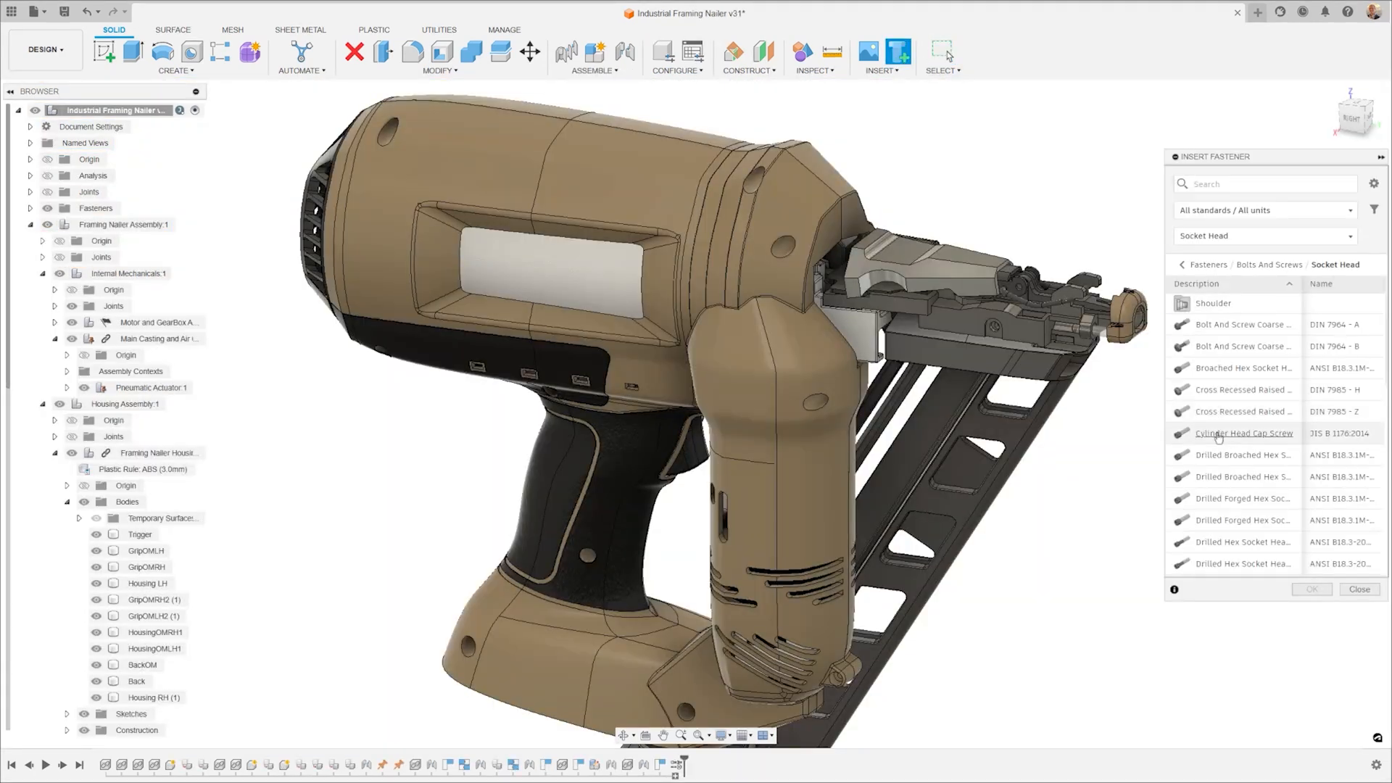
double_click(1244, 434)
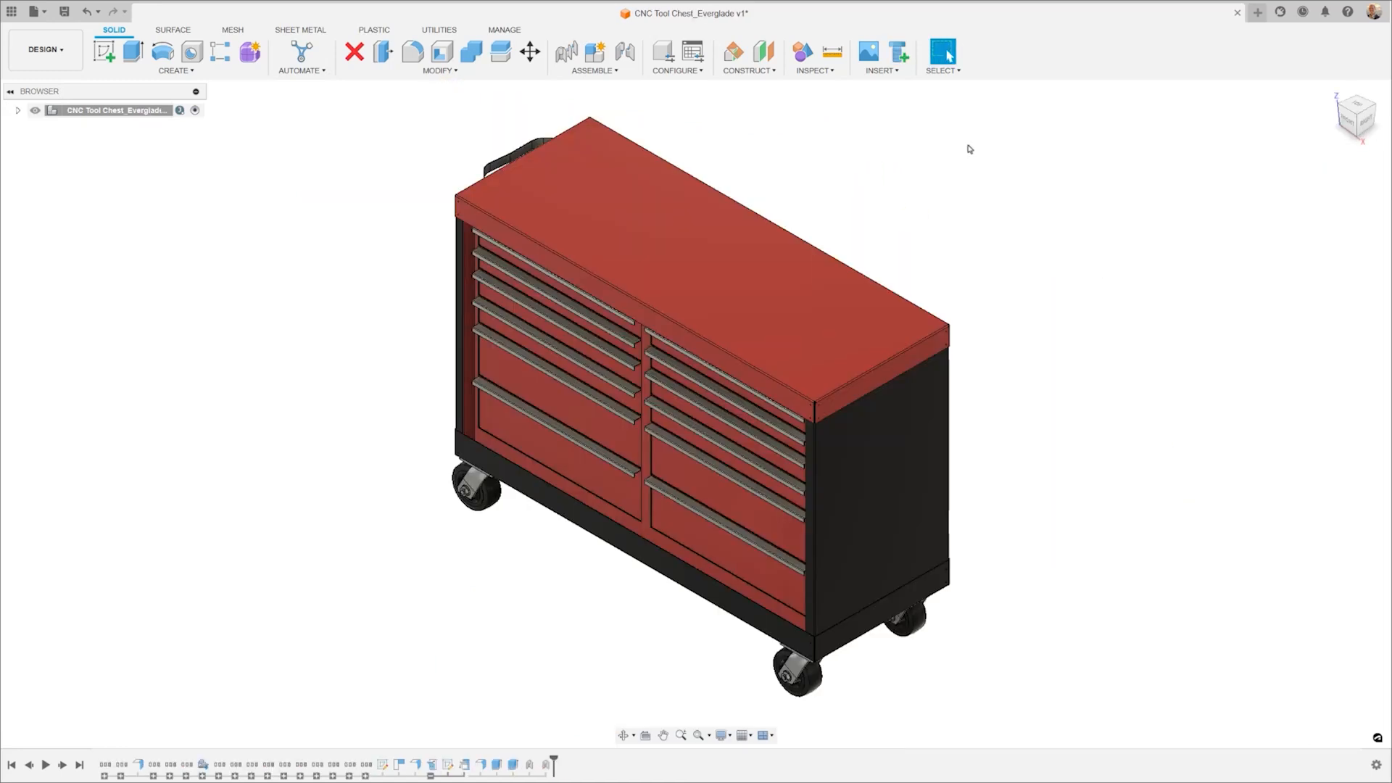
- Place #10, 0.375 in tapping screws in the panel's four holes and choose their finish
click(898, 51)
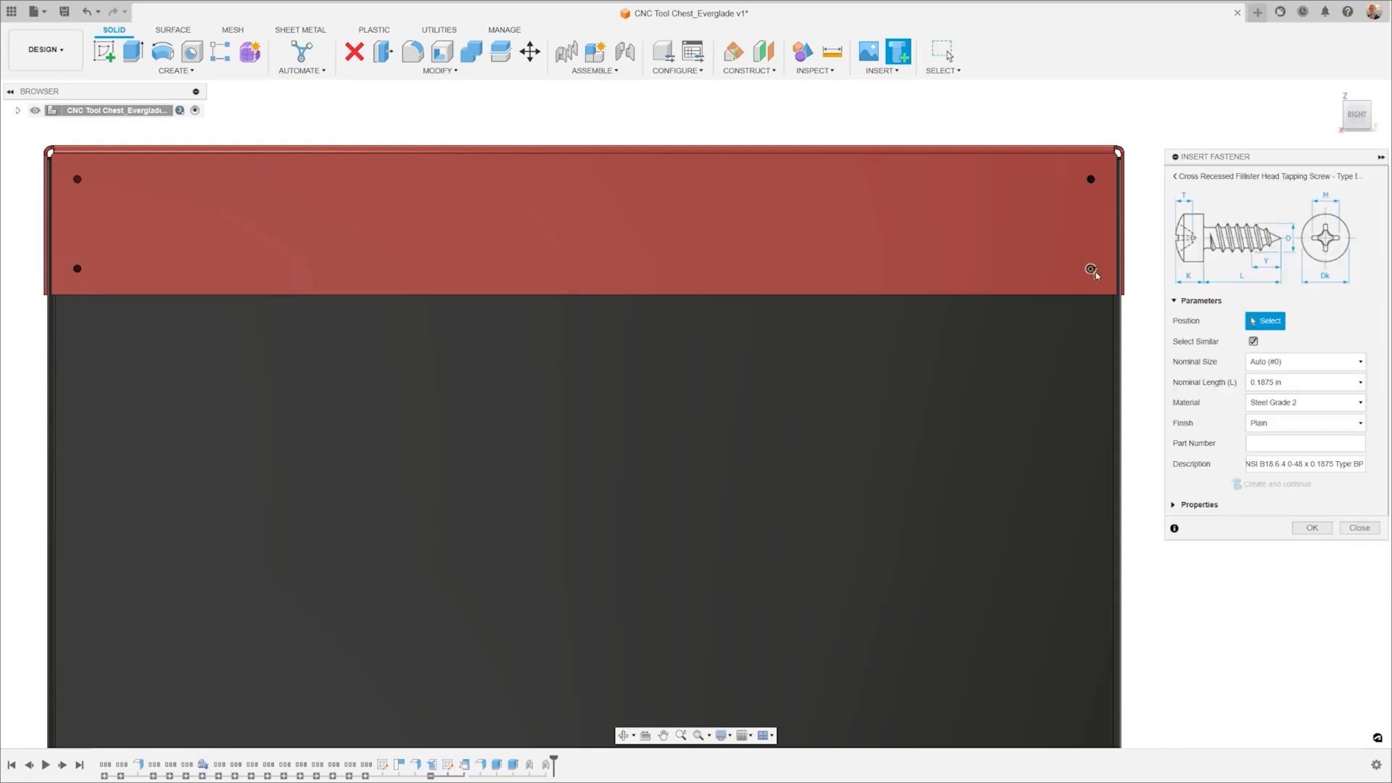
click(1091, 269)
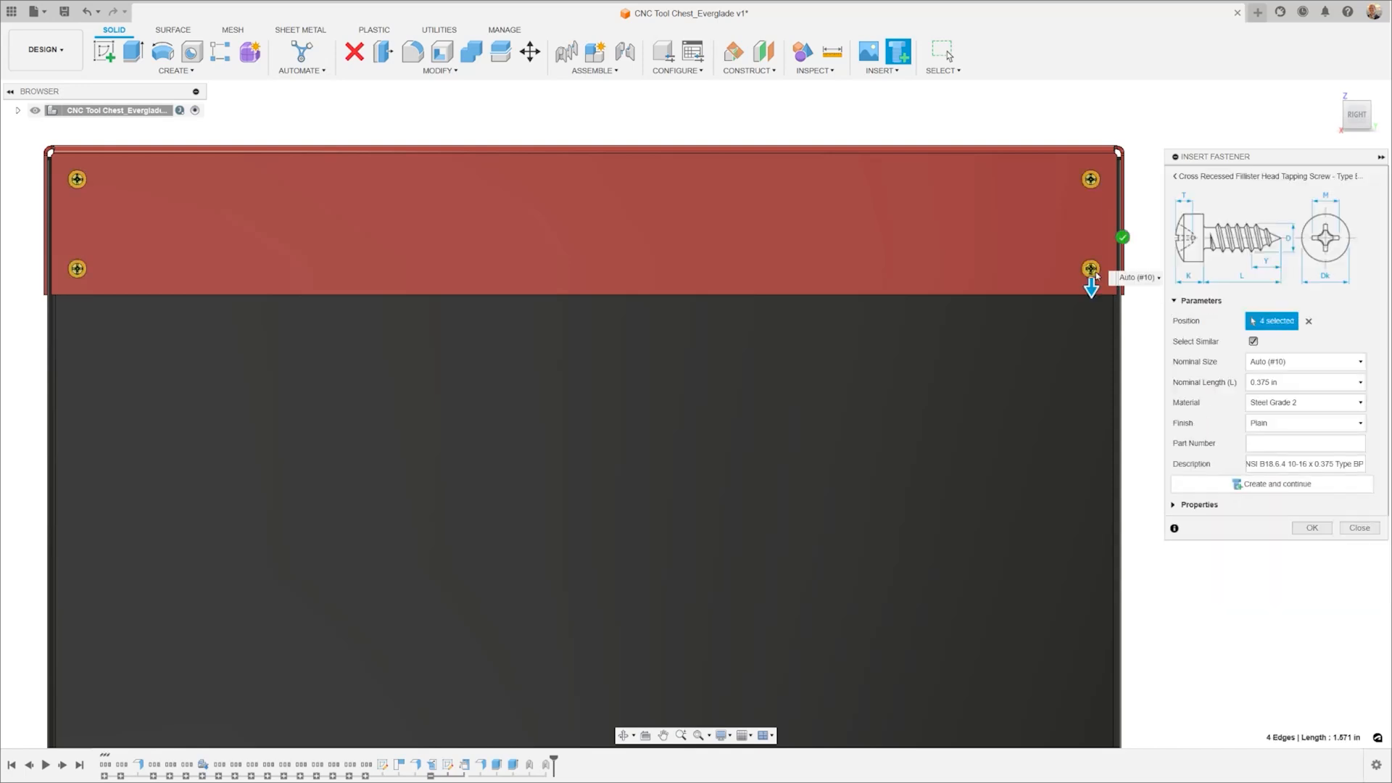
click(1305, 422)
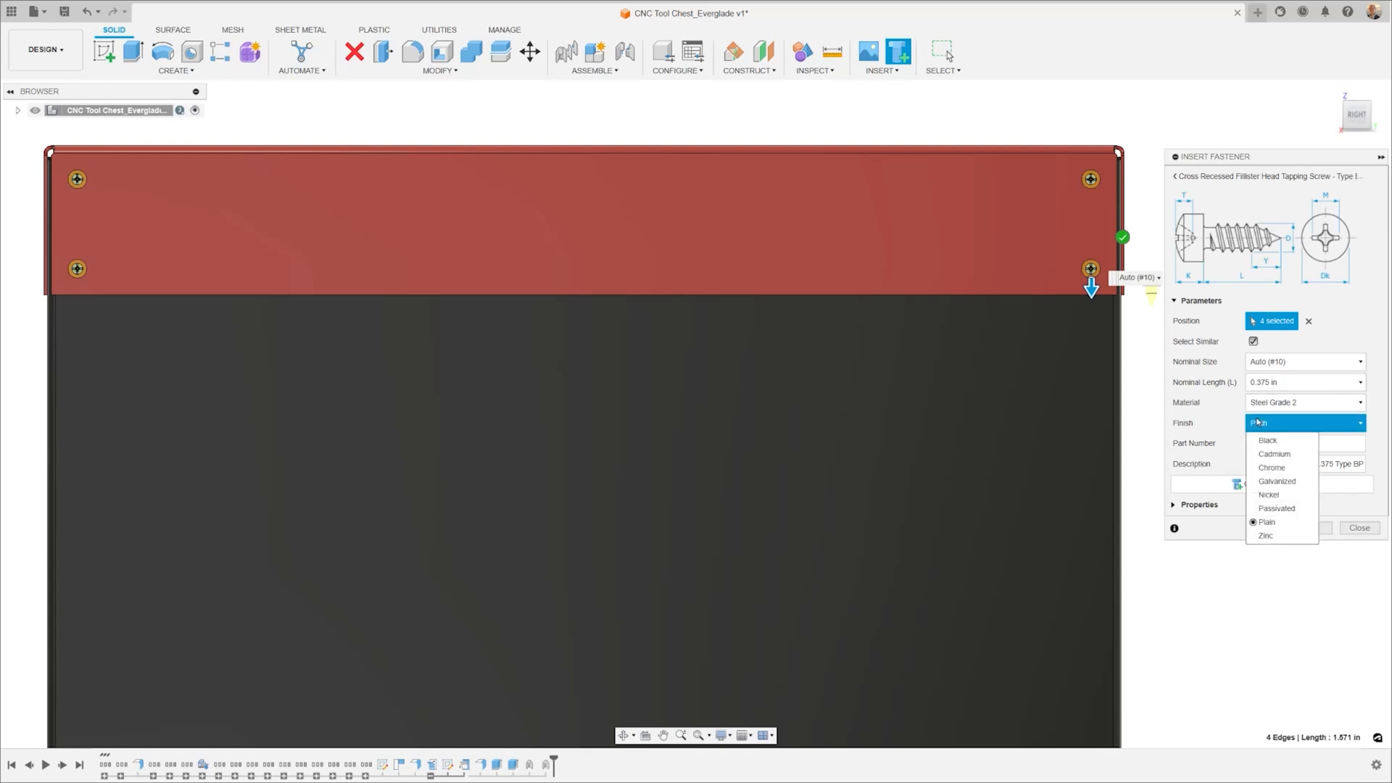
click(1268, 440)
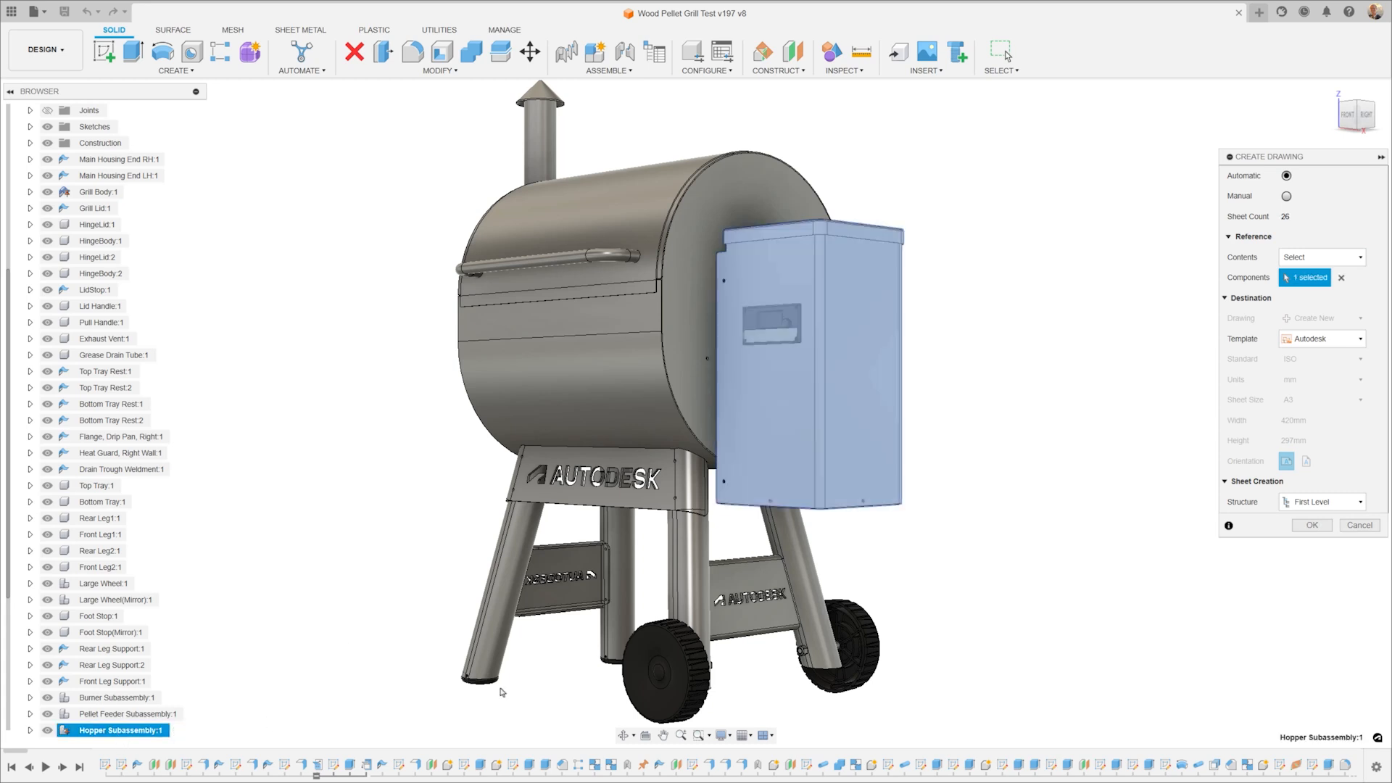
- Generate the grill drawing, open the finished drawing, and select the Hingebase sheet
click(1322, 502)
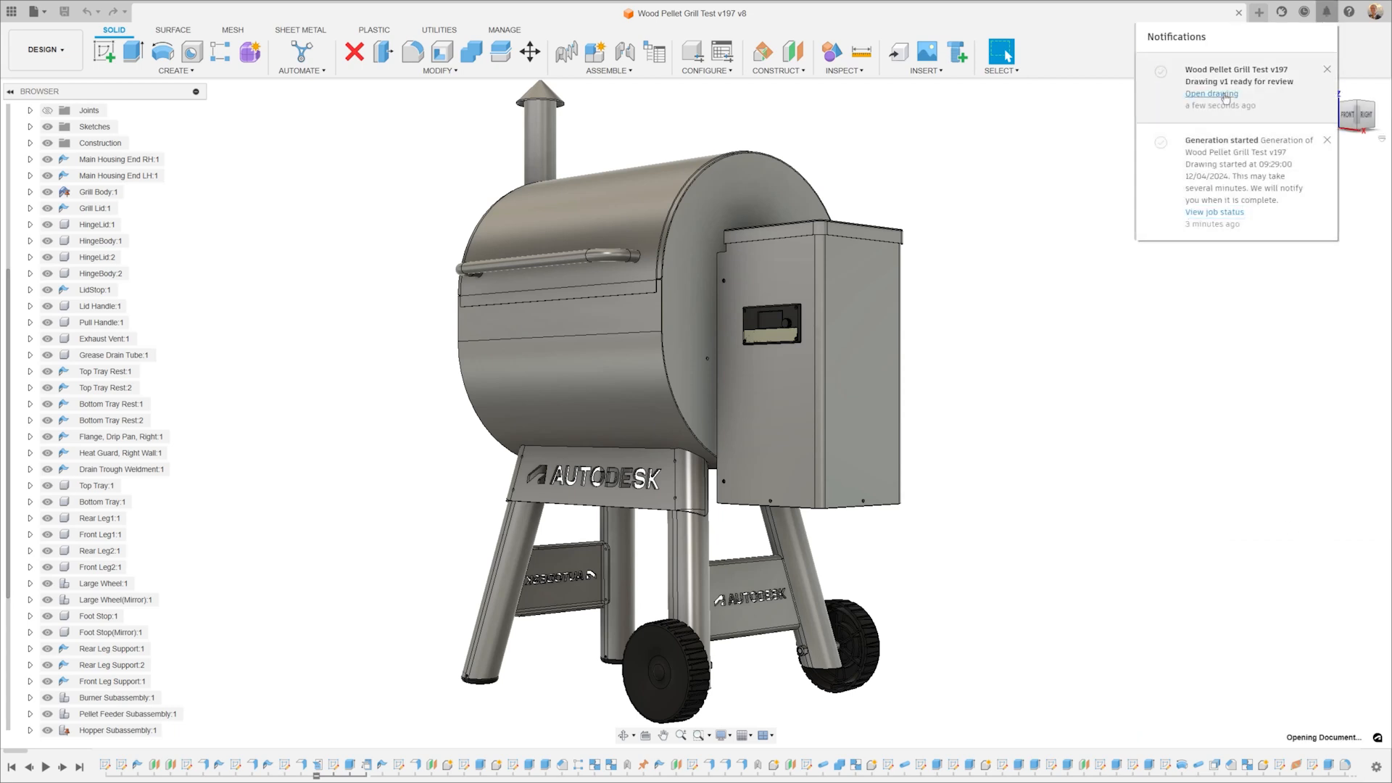
click(1211, 94)
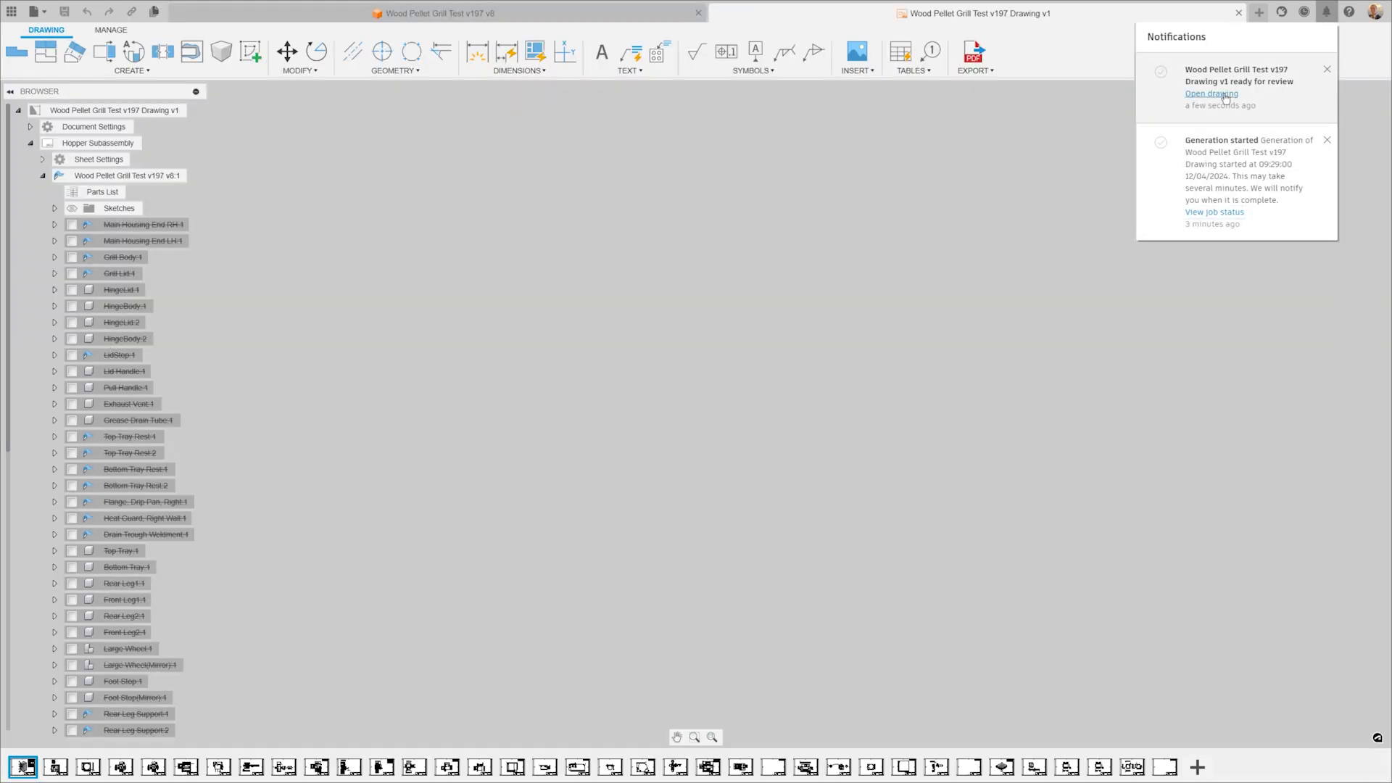
click(1210, 93)
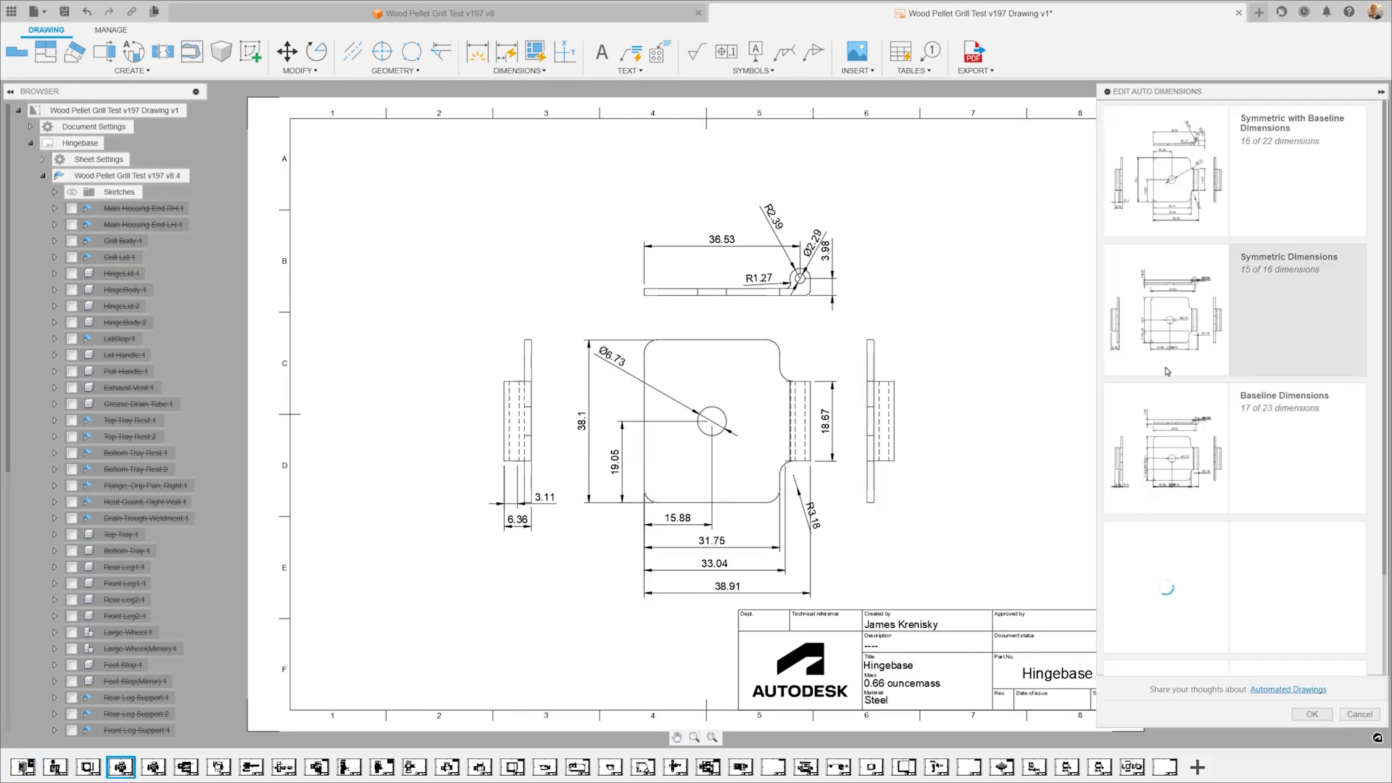
- Preview baseline dimensions, then apply chain-style auto dimensions to the Hingebase views
click(1163, 171)
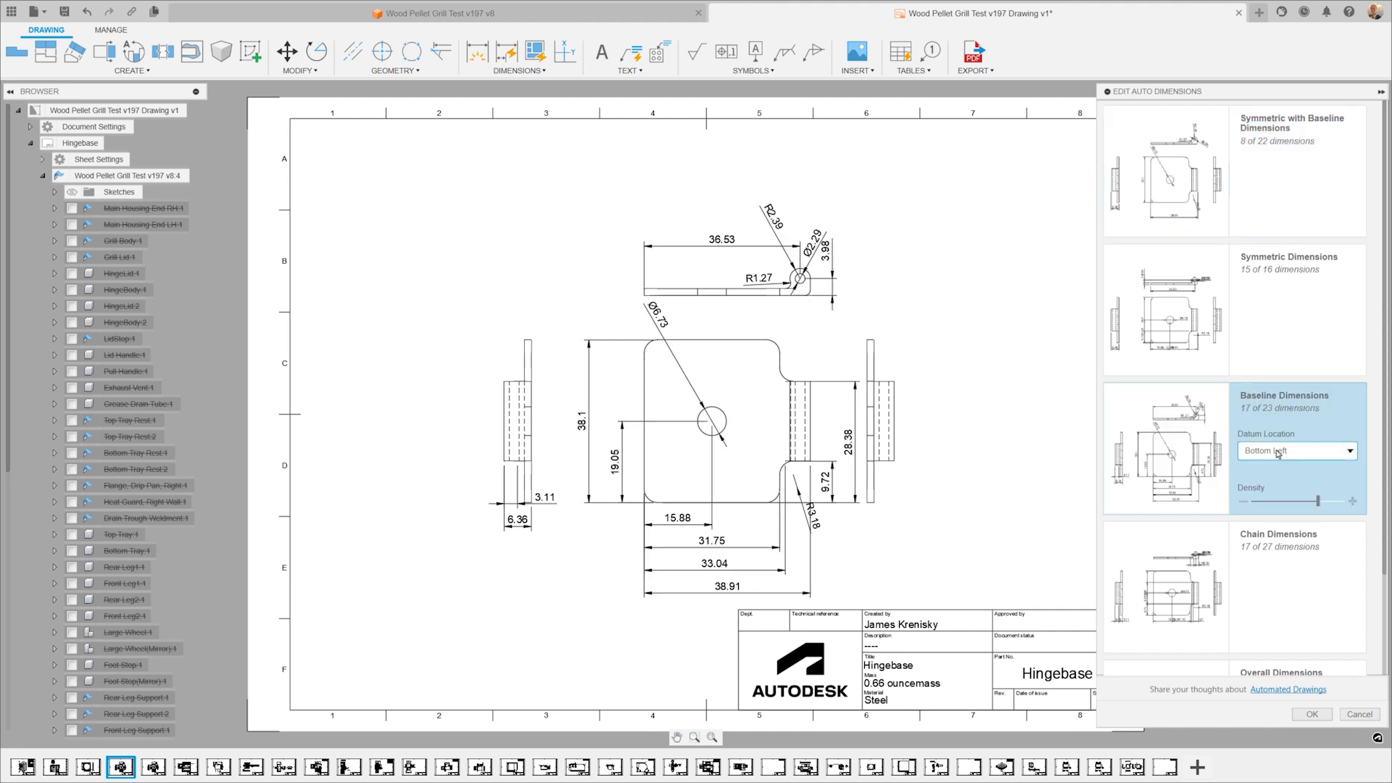
click(1278, 586)
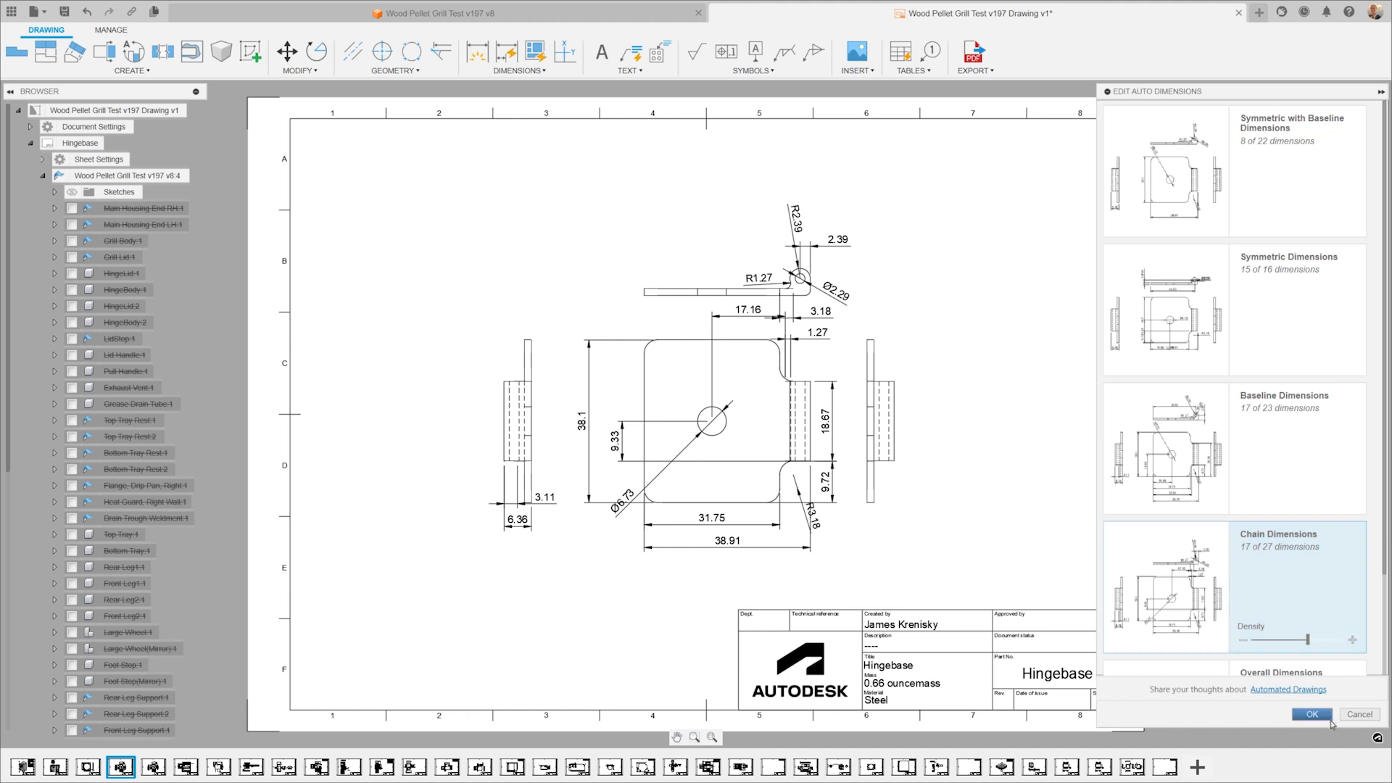
click(1310, 713)
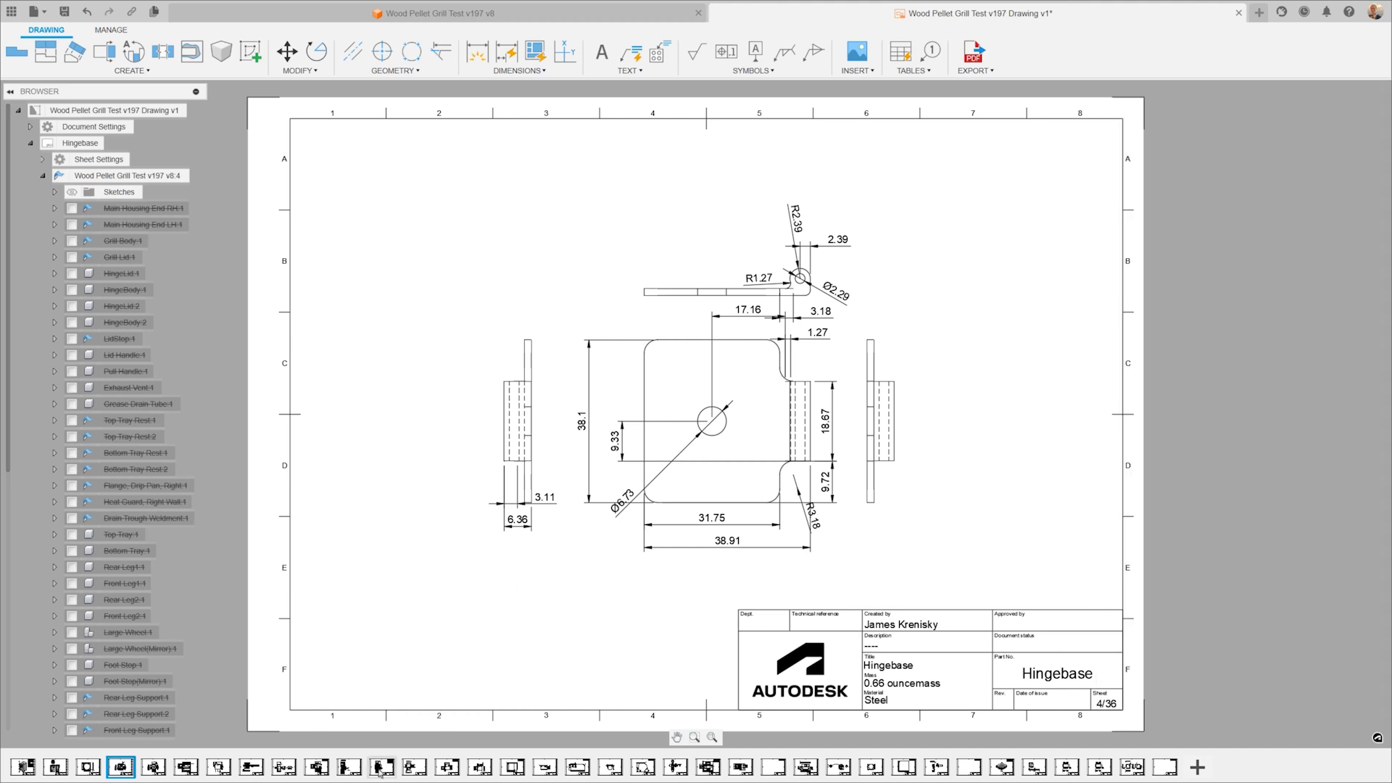
- View the Grate_2, Chute_2, Hatch Weldment, Lid Weldment and Hingeflap sheets
click(382, 767)
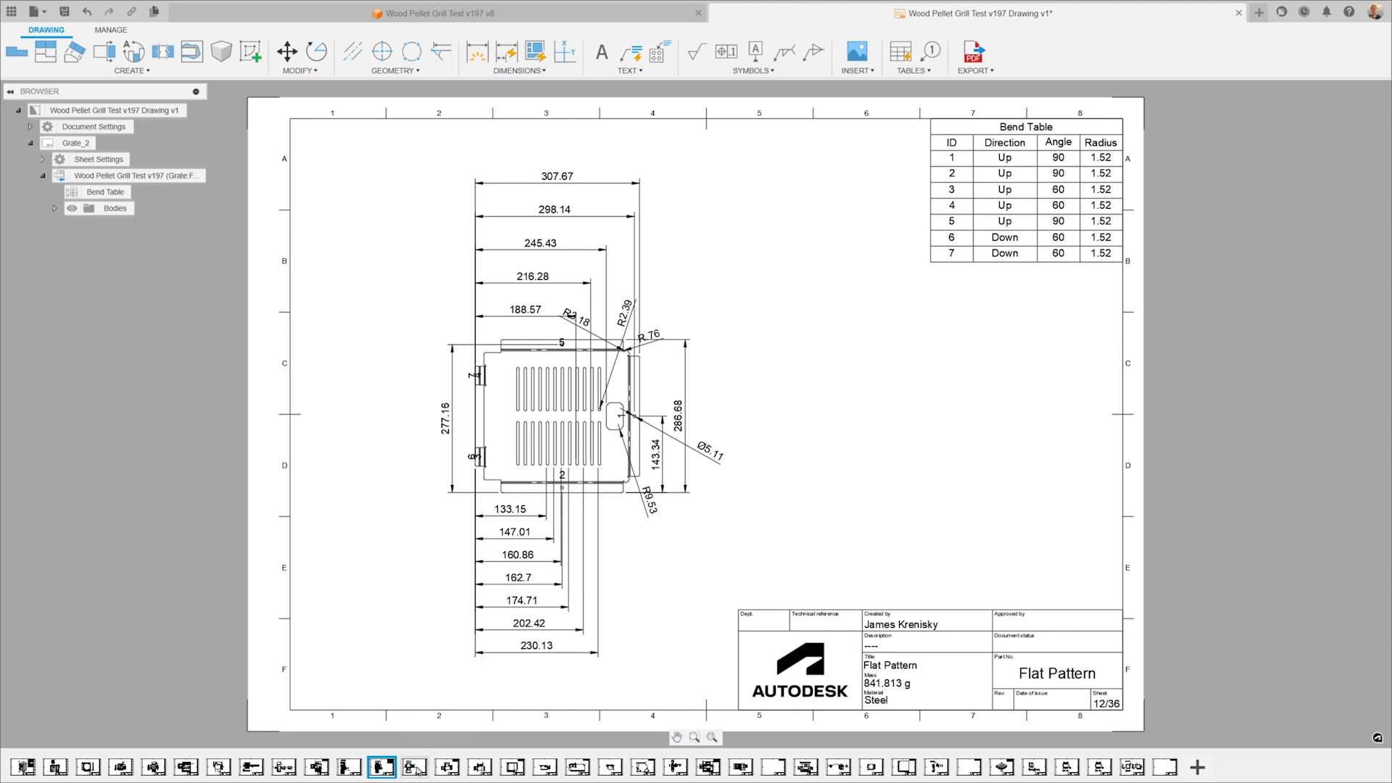
click(545, 767)
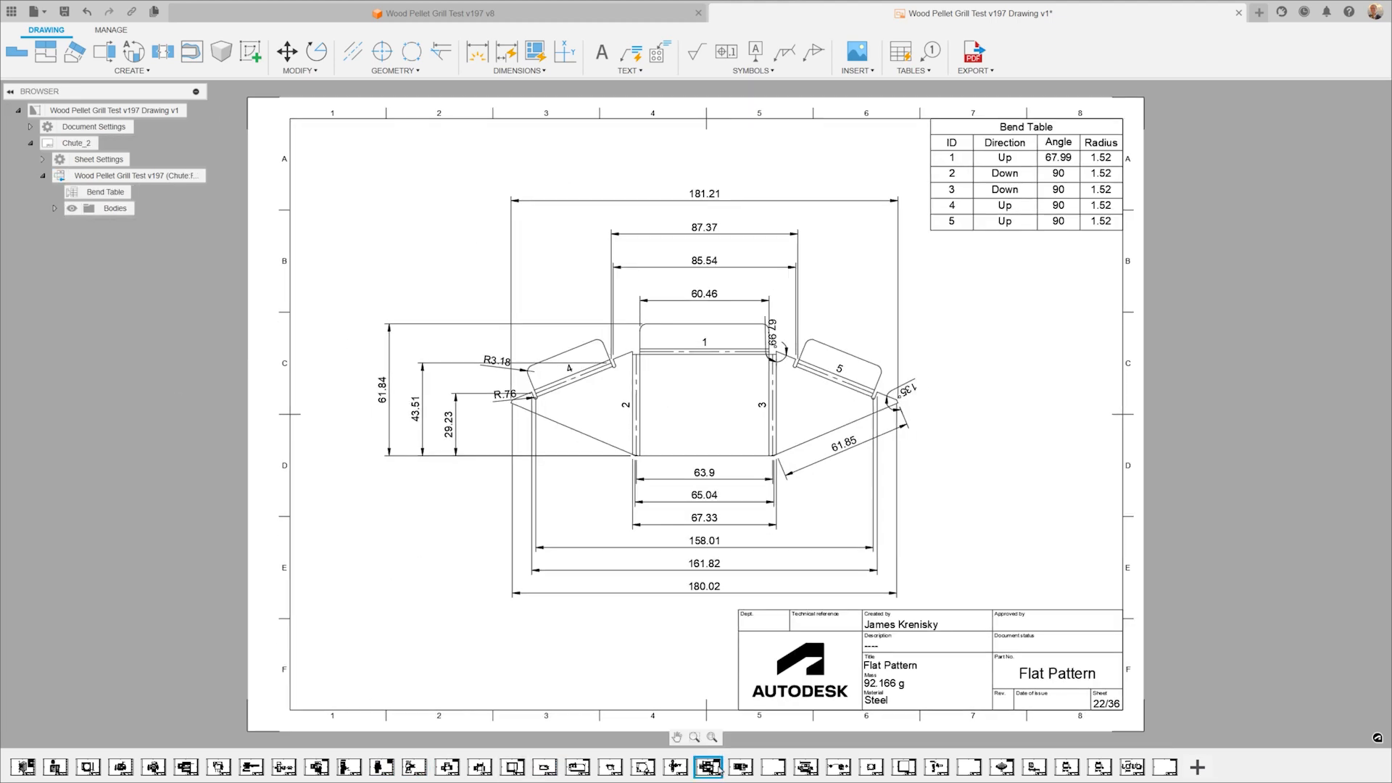
click(741, 767)
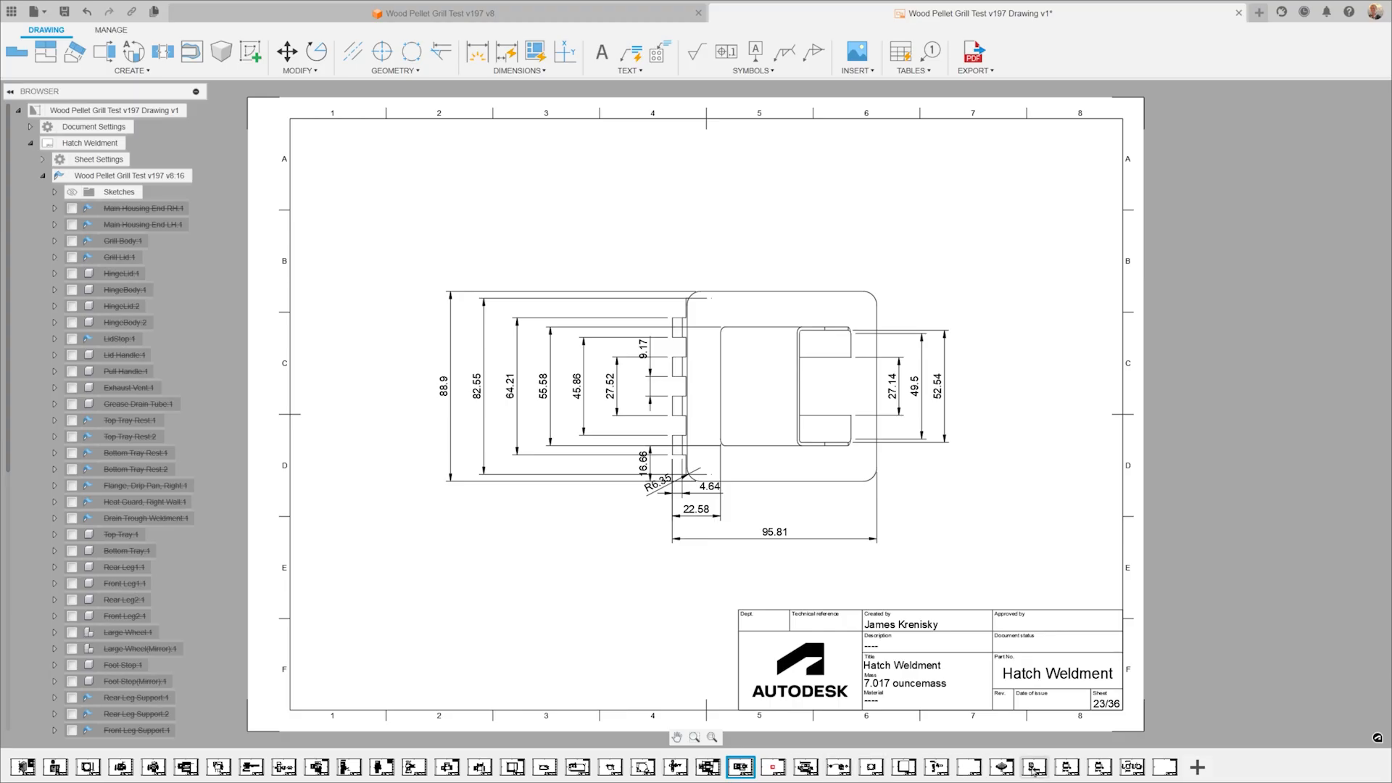
click(1002, 767)
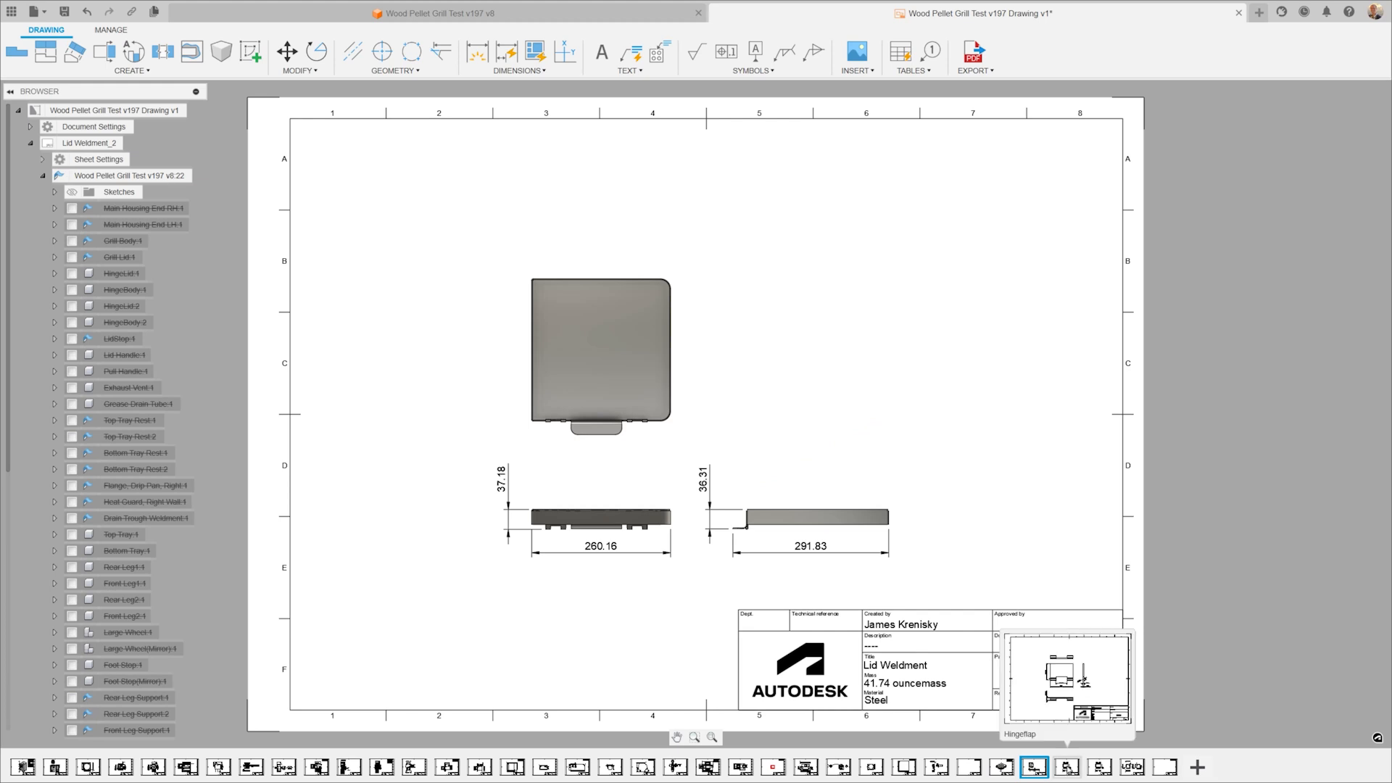
click(1065, 766)
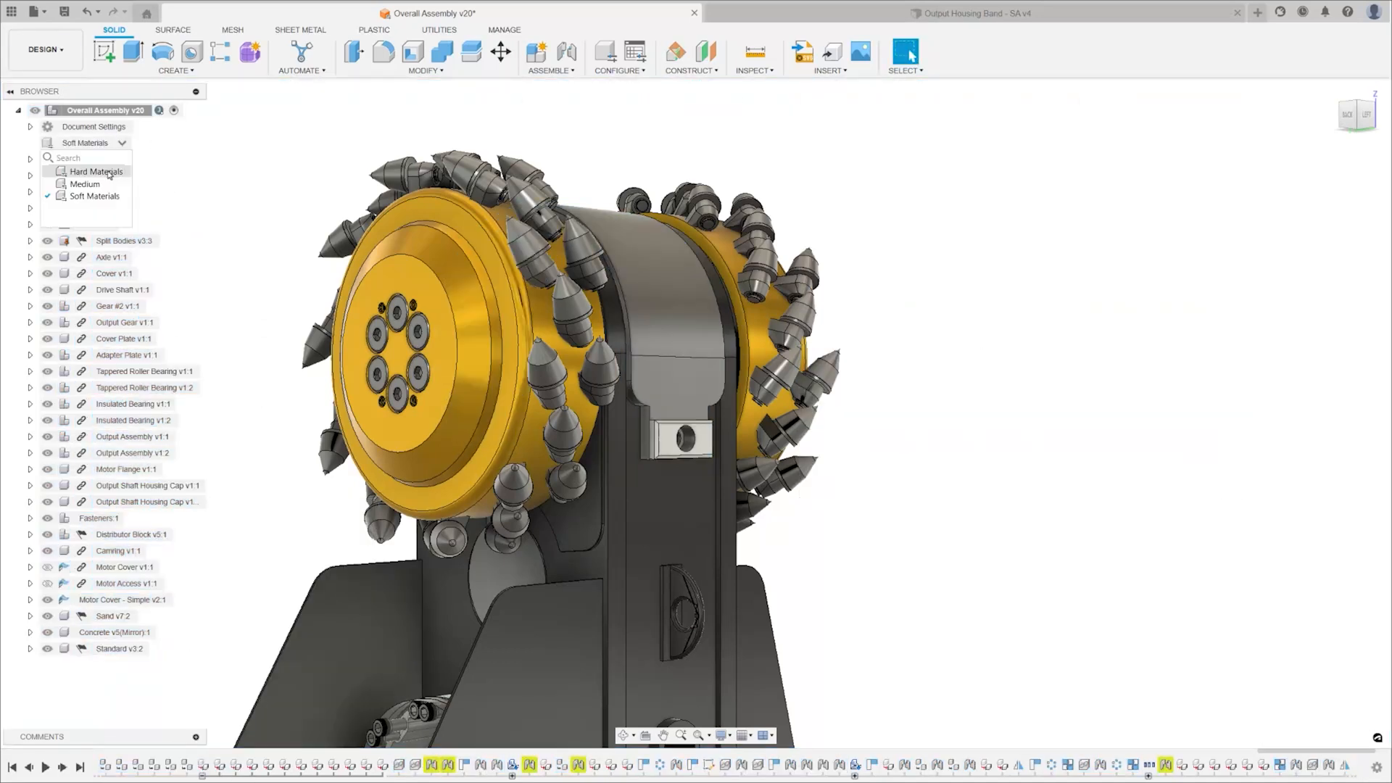
- Switch the cutter assembly to Hard Materials and dismiss the section hatch settings
click(969, 13)
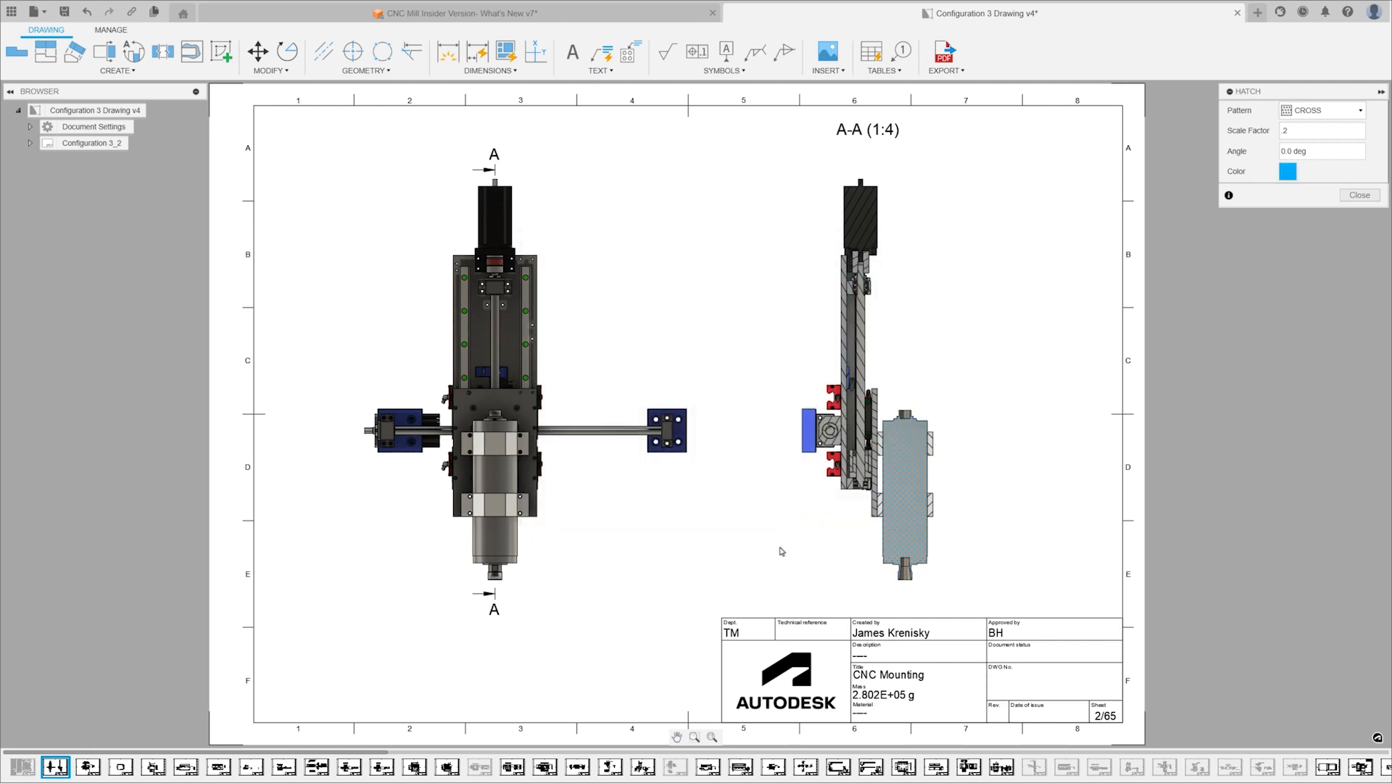
click(1357, 195)
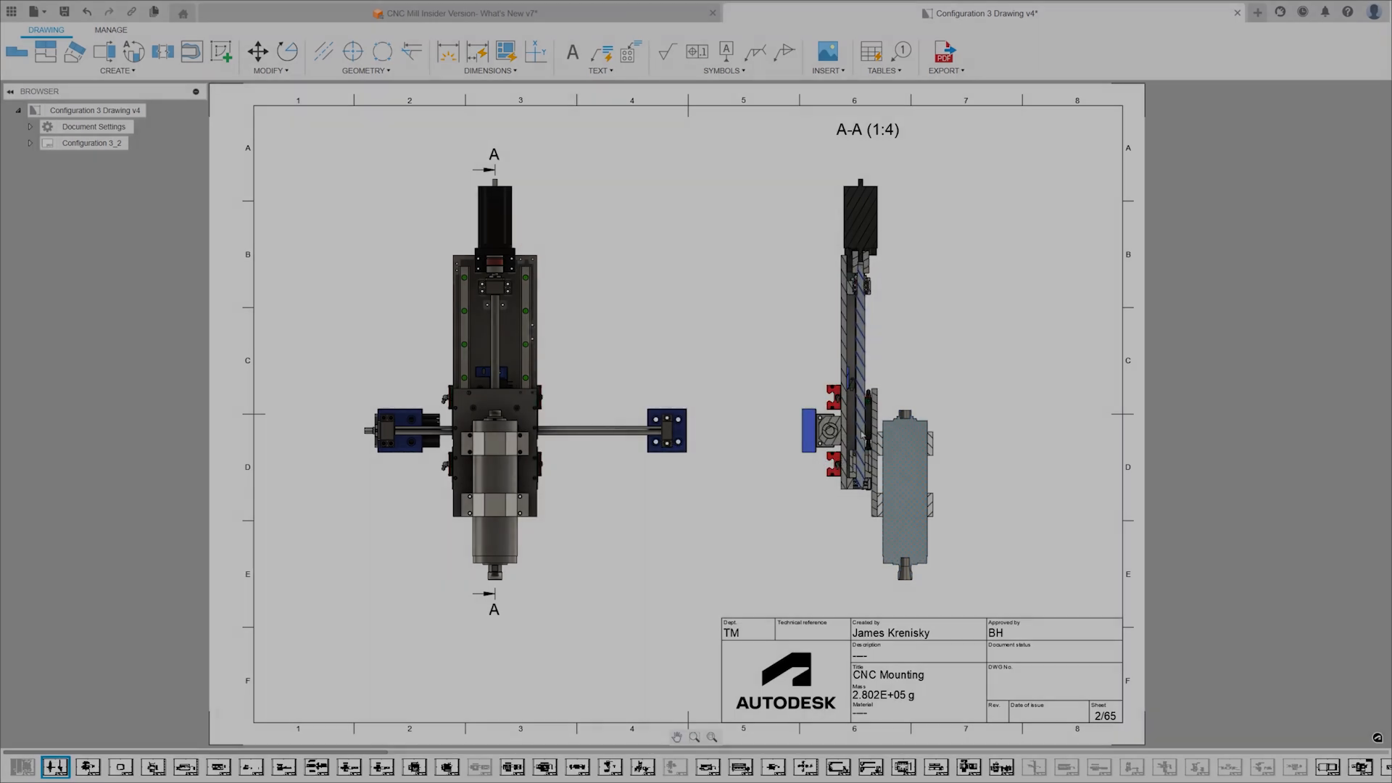